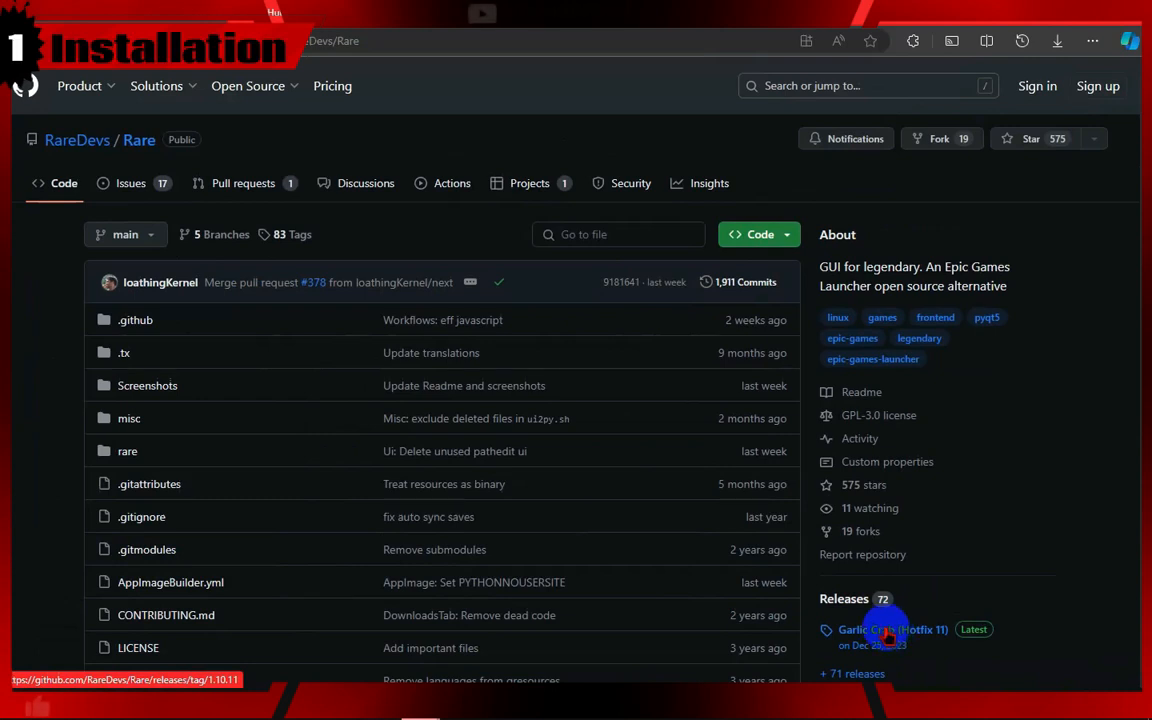
Read through the Garlic Crab (Hotfix 11) release notes on the Rare releases page.
left_click(892, 628)
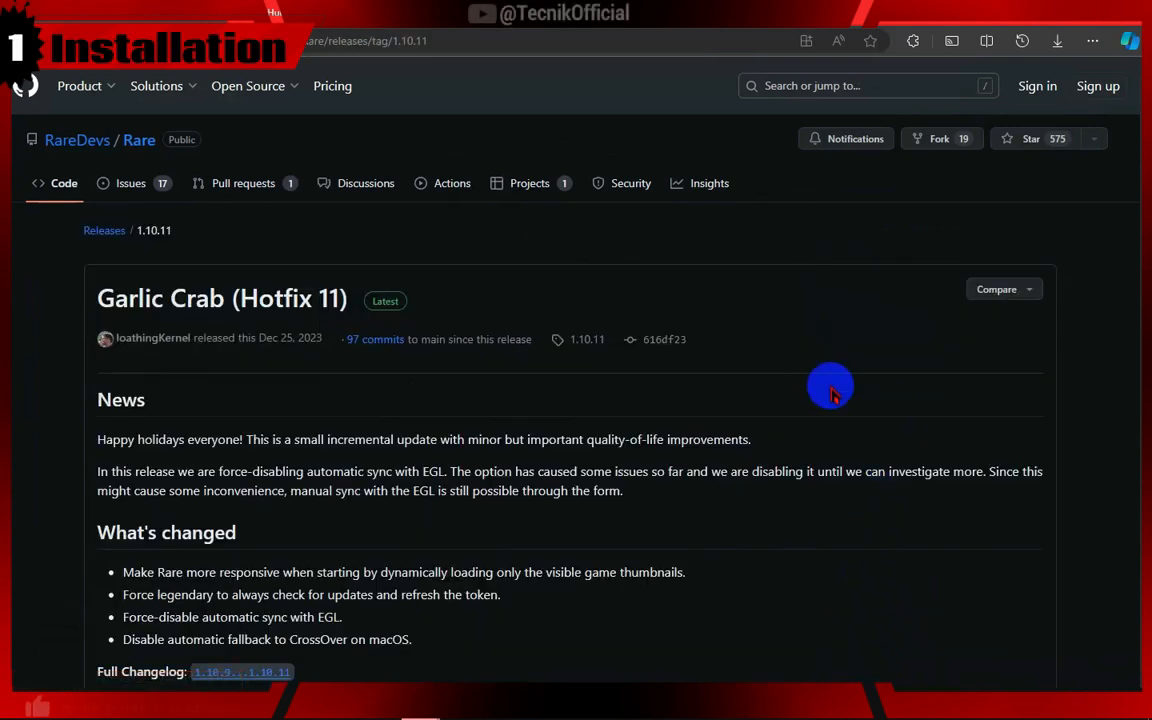
scroll("down", 3)
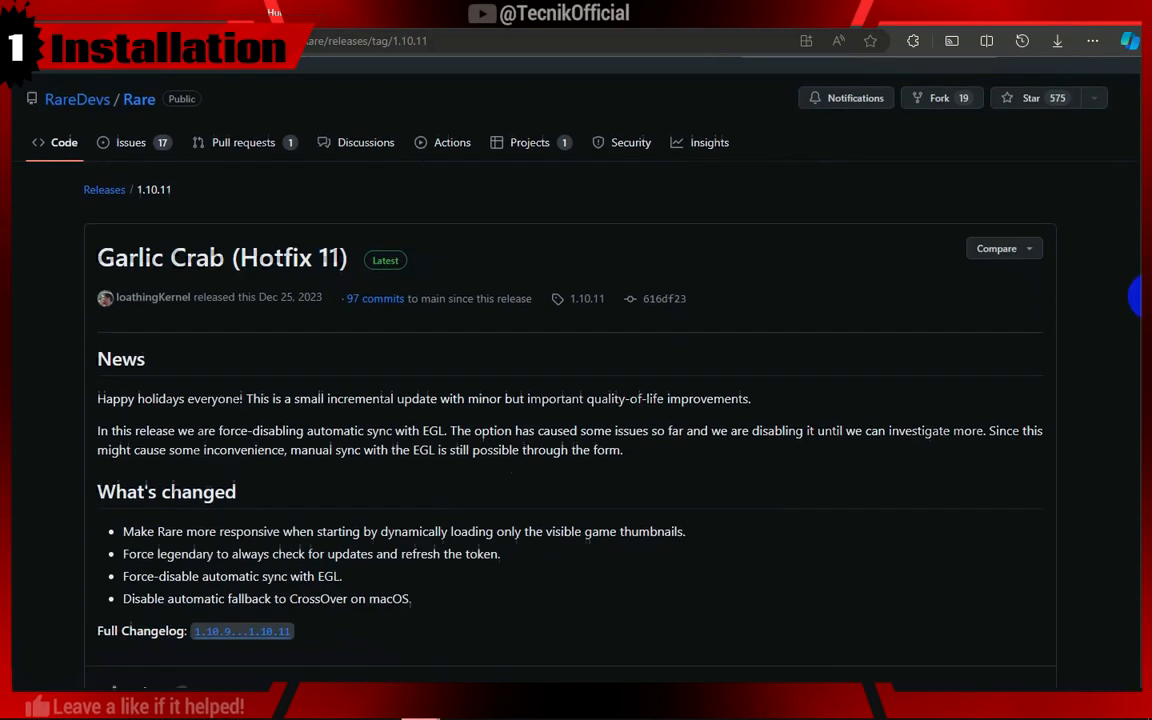
scroll("down", 3)
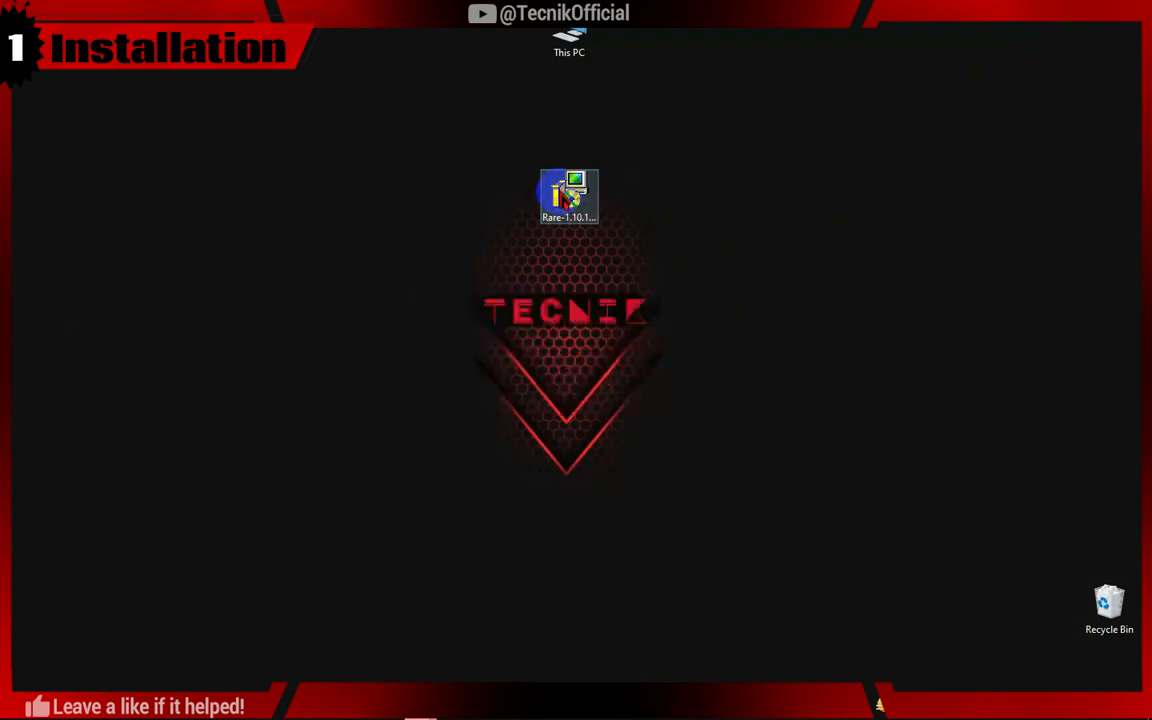
Run the Rare installer into the default folder and finish the setup.
double_click(568, 196)
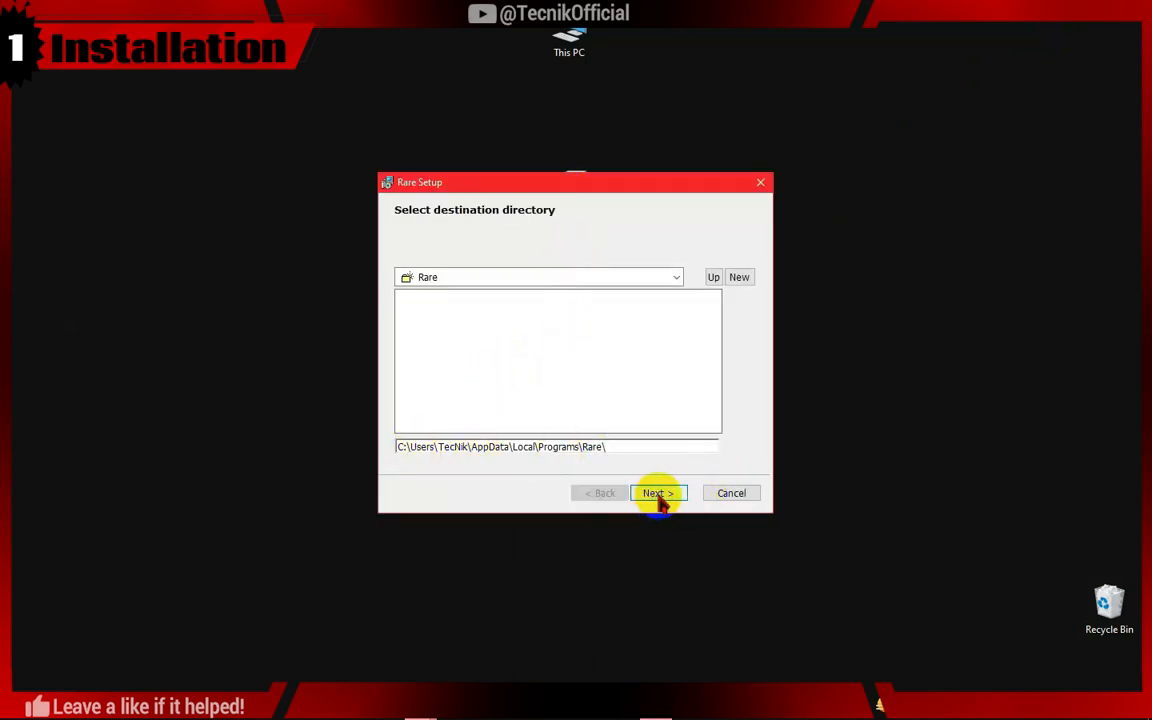
left_click(656, 492)
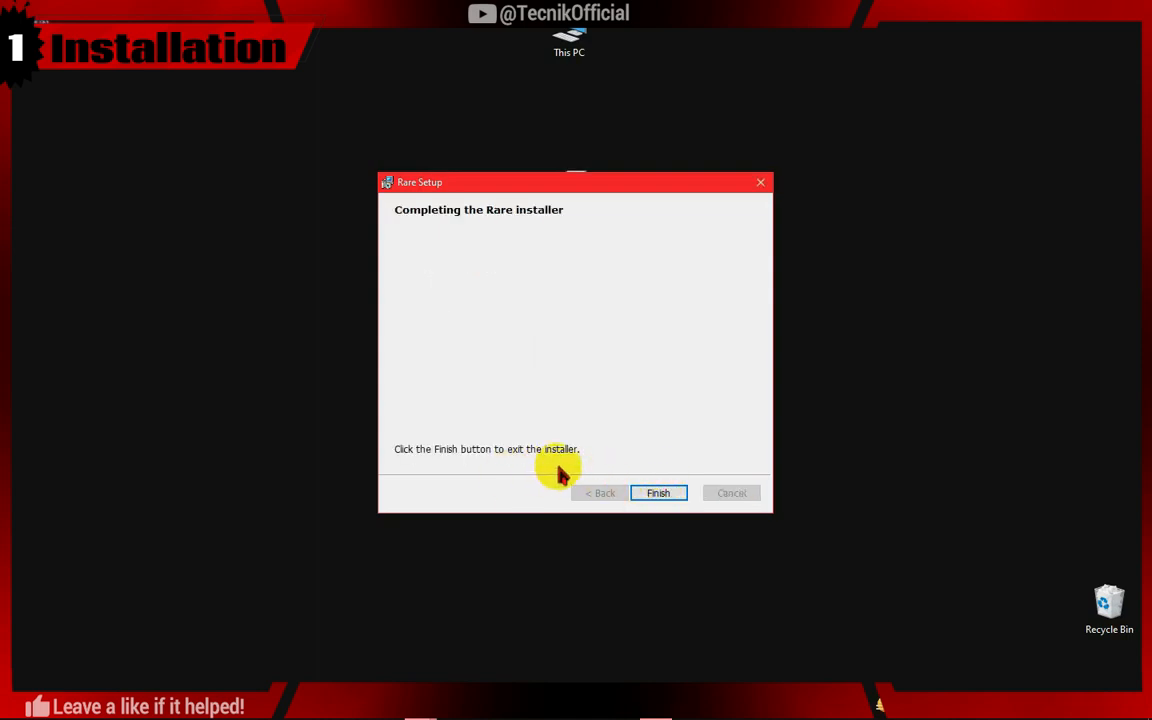
left_click(658, 492)
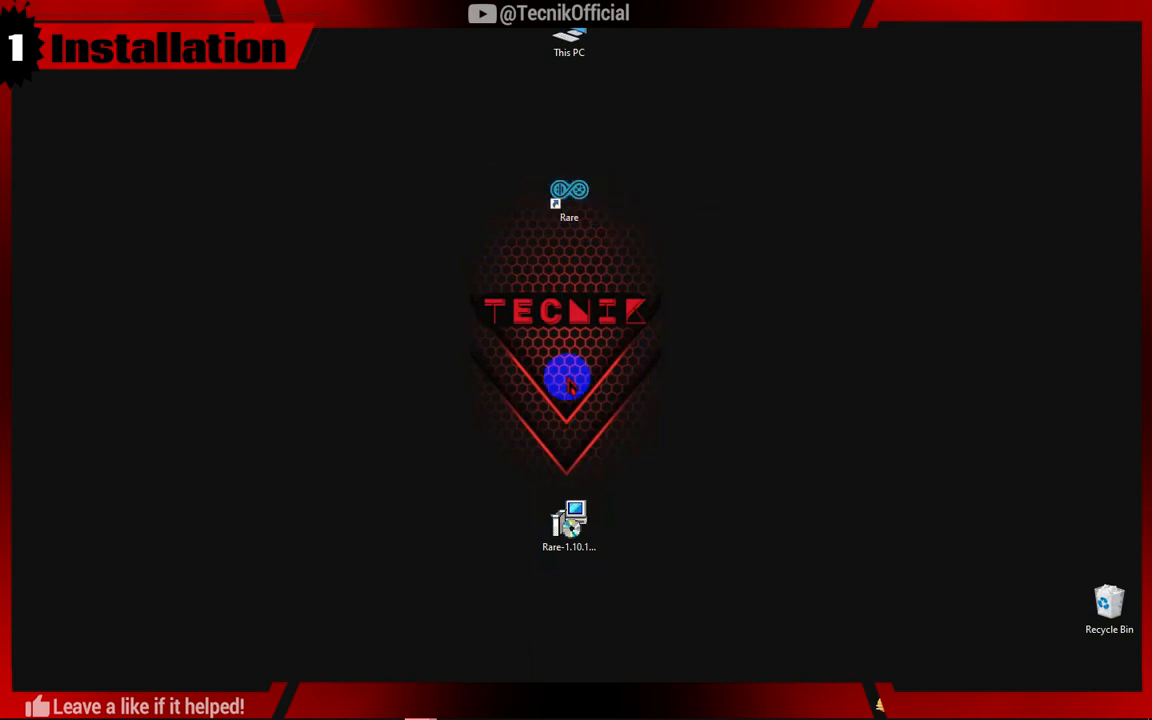
mouse_move(698, 388)
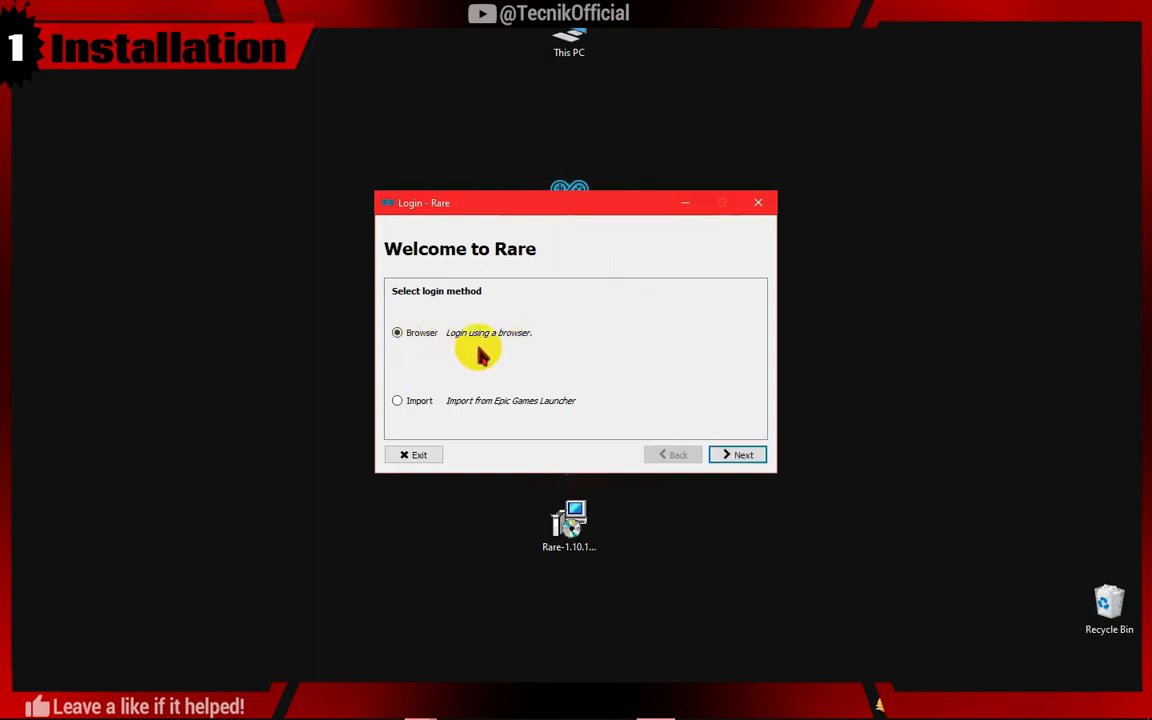
mouse_move(532, 418)
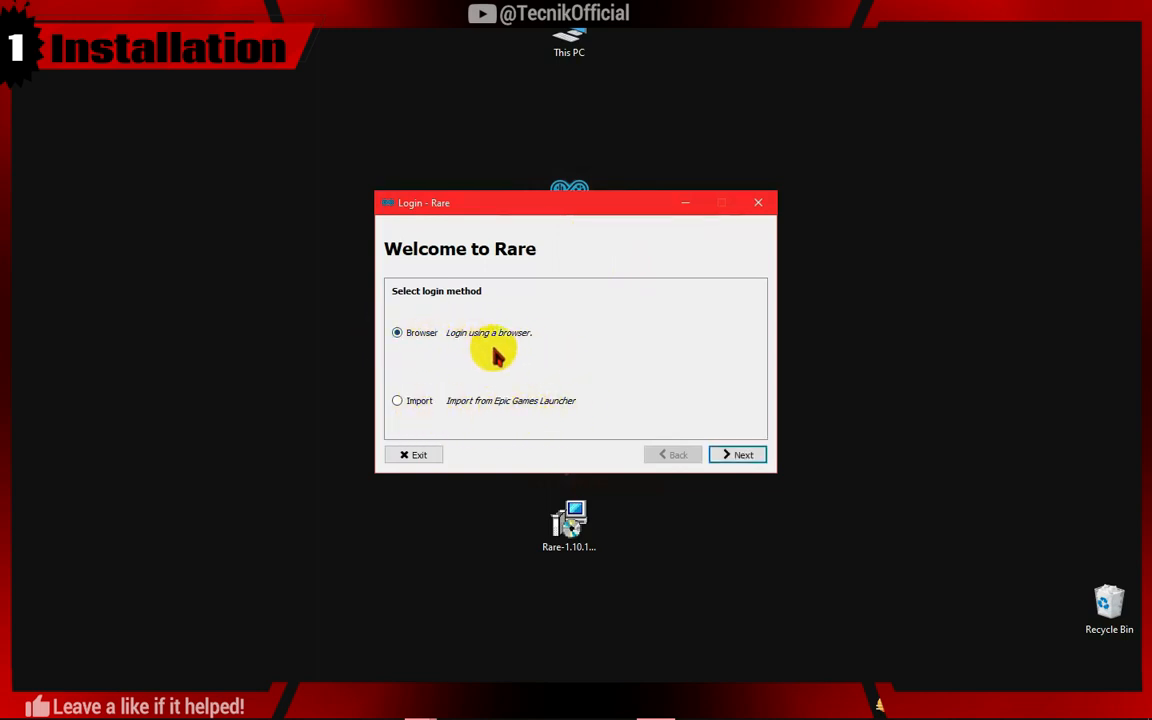
mouse_move(464, 350)
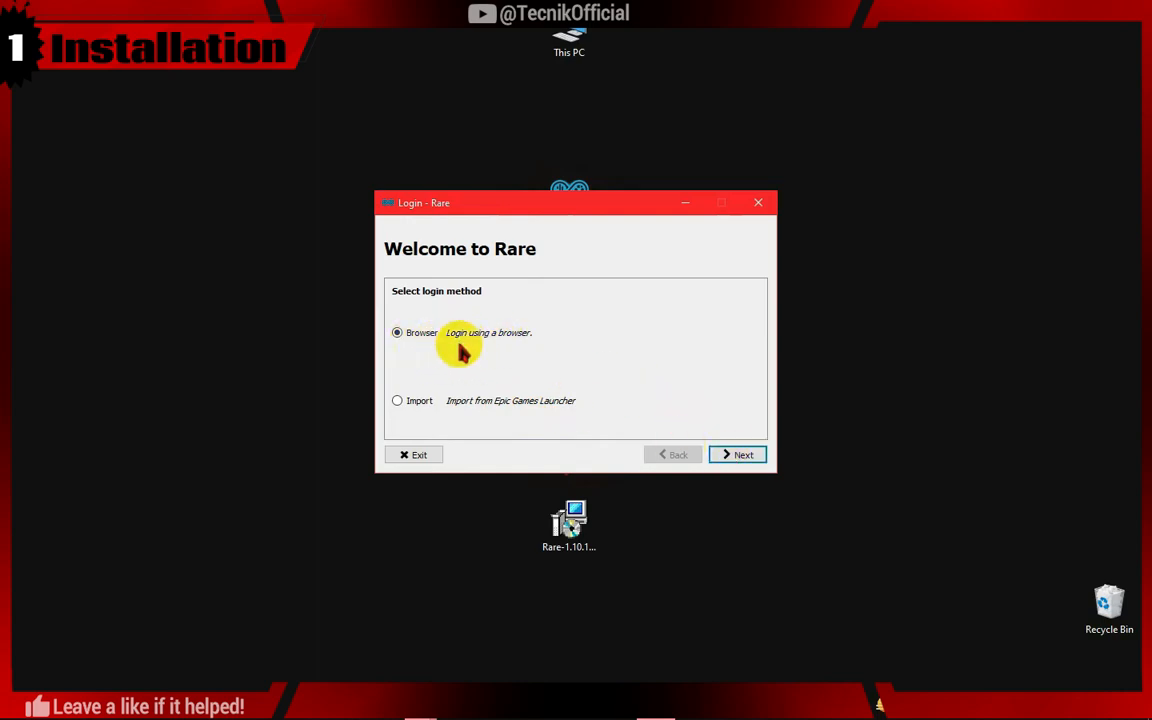
Choose the Browser login option in the Welcome to Rare window.
left_click(736, 454)
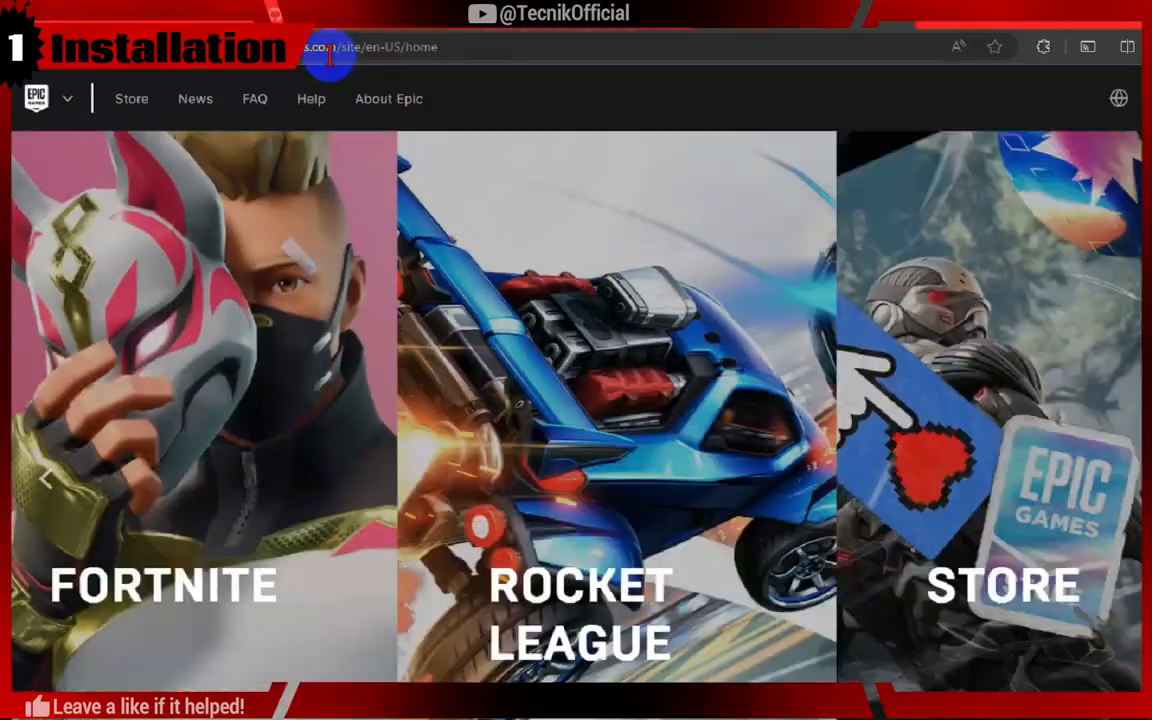
Sign in on epicgames.com, advance Rare's login and request the Epic login page.
left_click(868, 192)
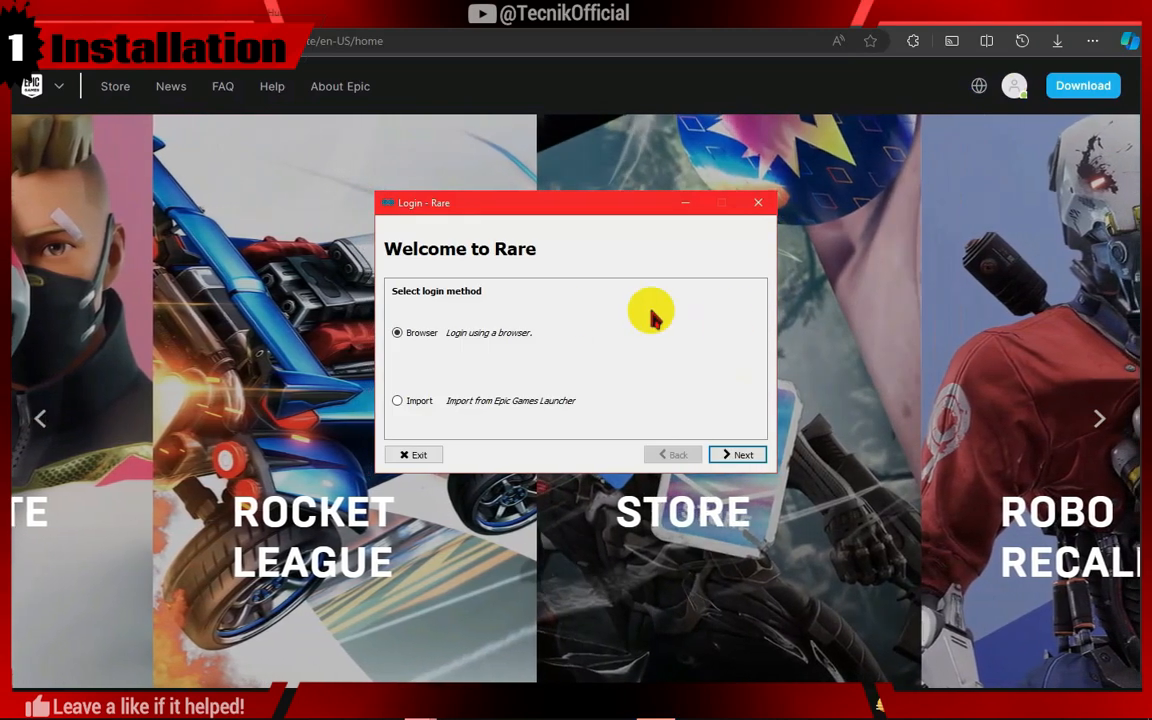
left_click(736, 454)
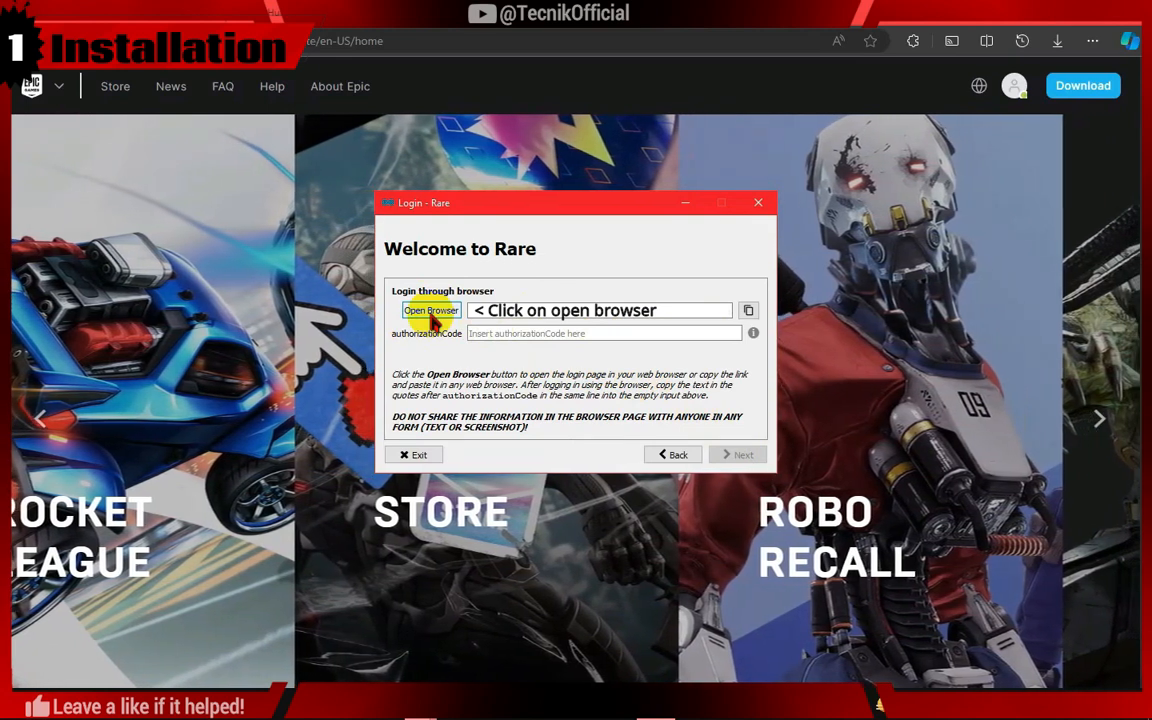
left_click(430, 310)
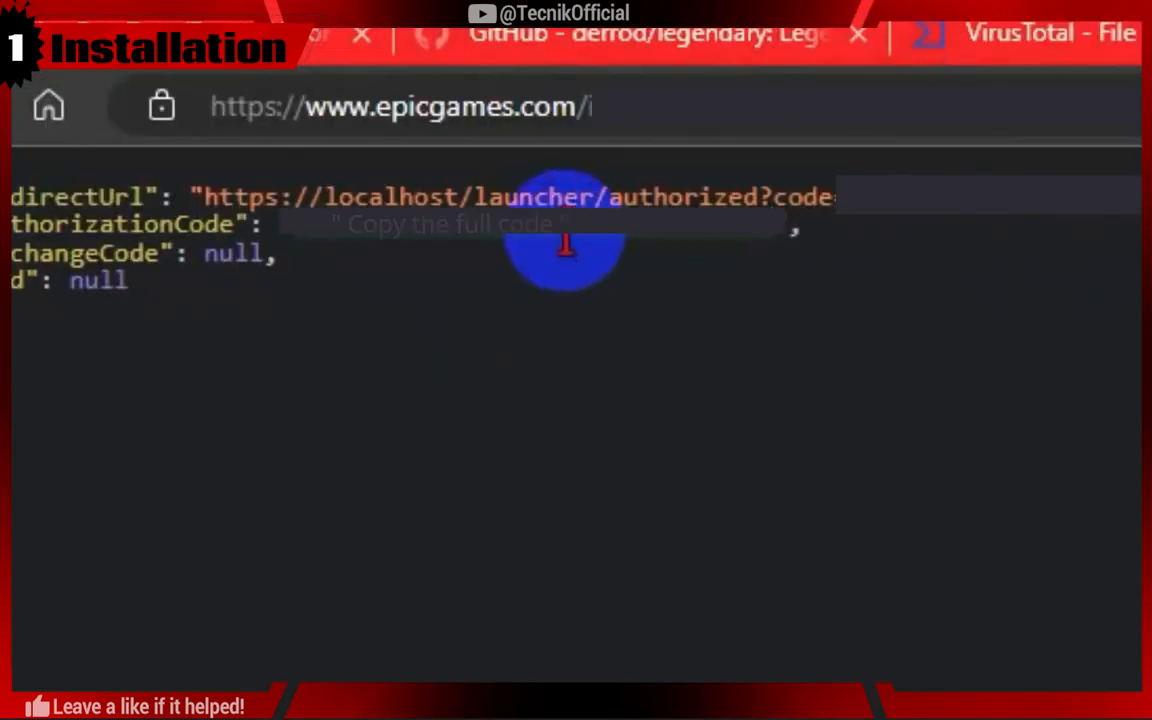
Copy the authorizationCode value from the JSON response page.
right_click(564, 244)
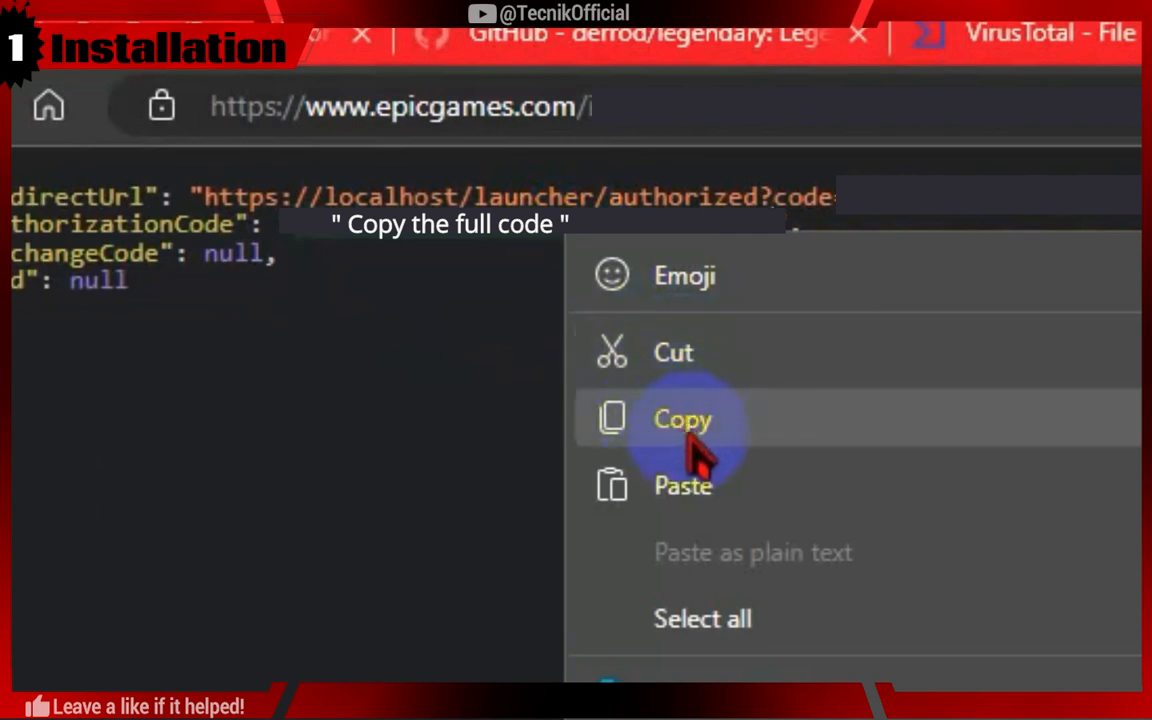
left_click(684, 420)
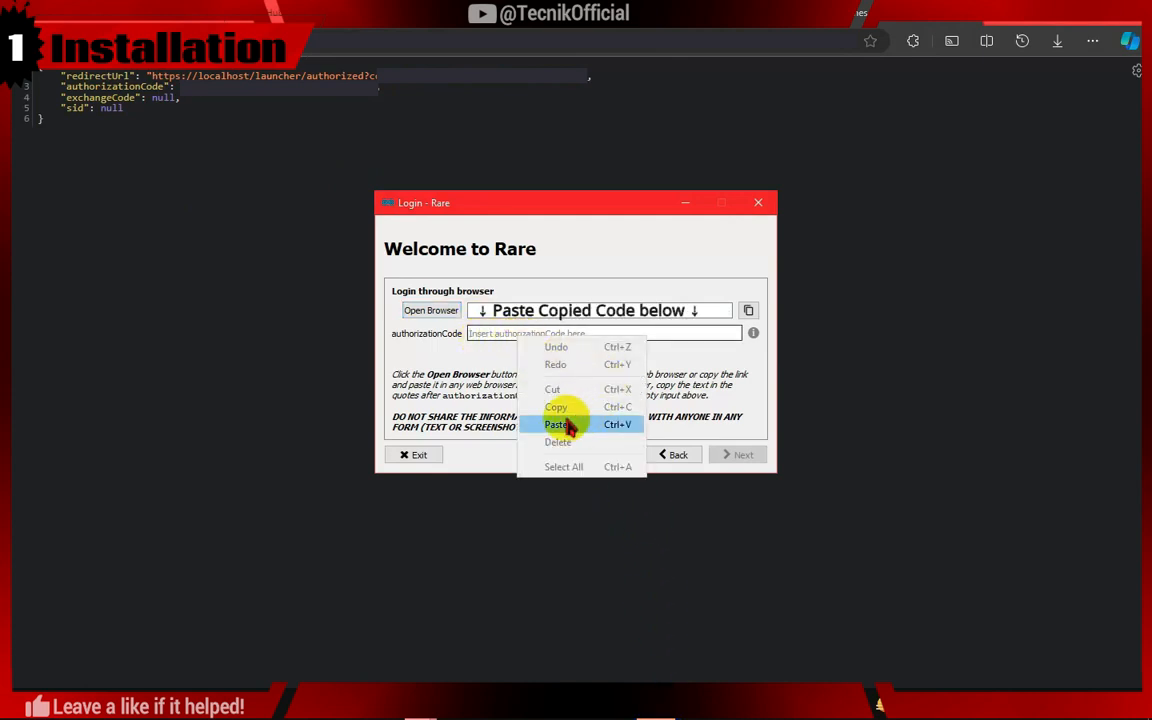
Paste the authorization code into Rare and complete the login to the game library.
left_click(556, 424)
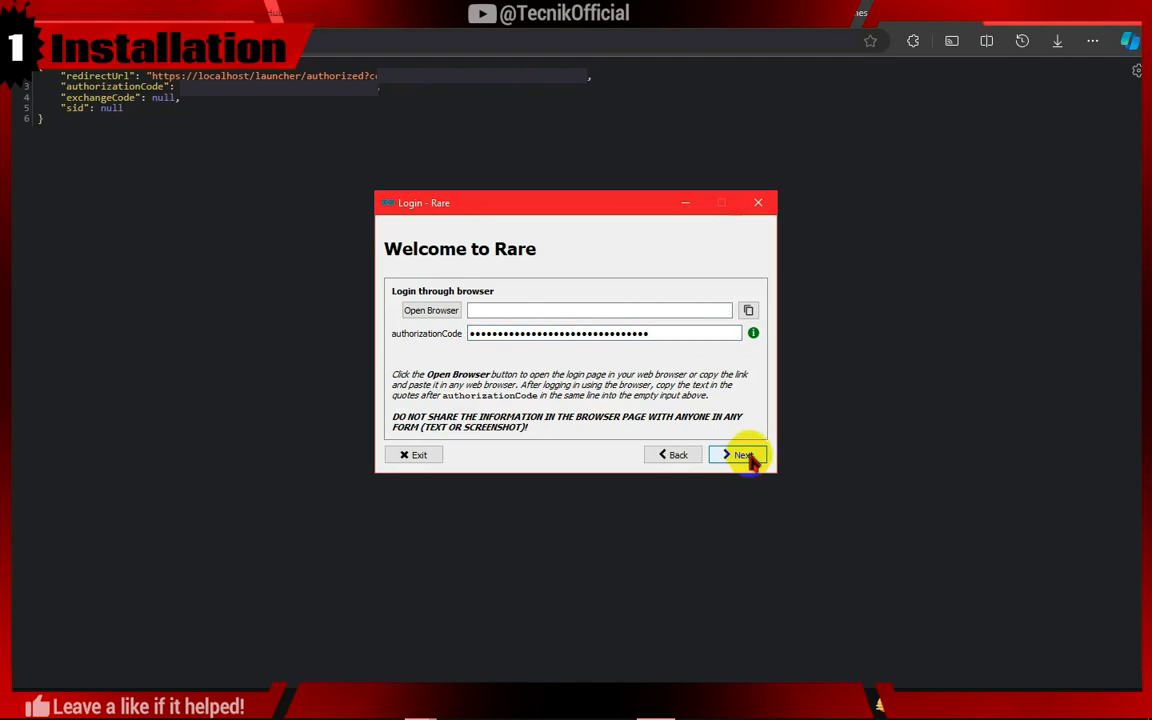
left_click(740, 454)
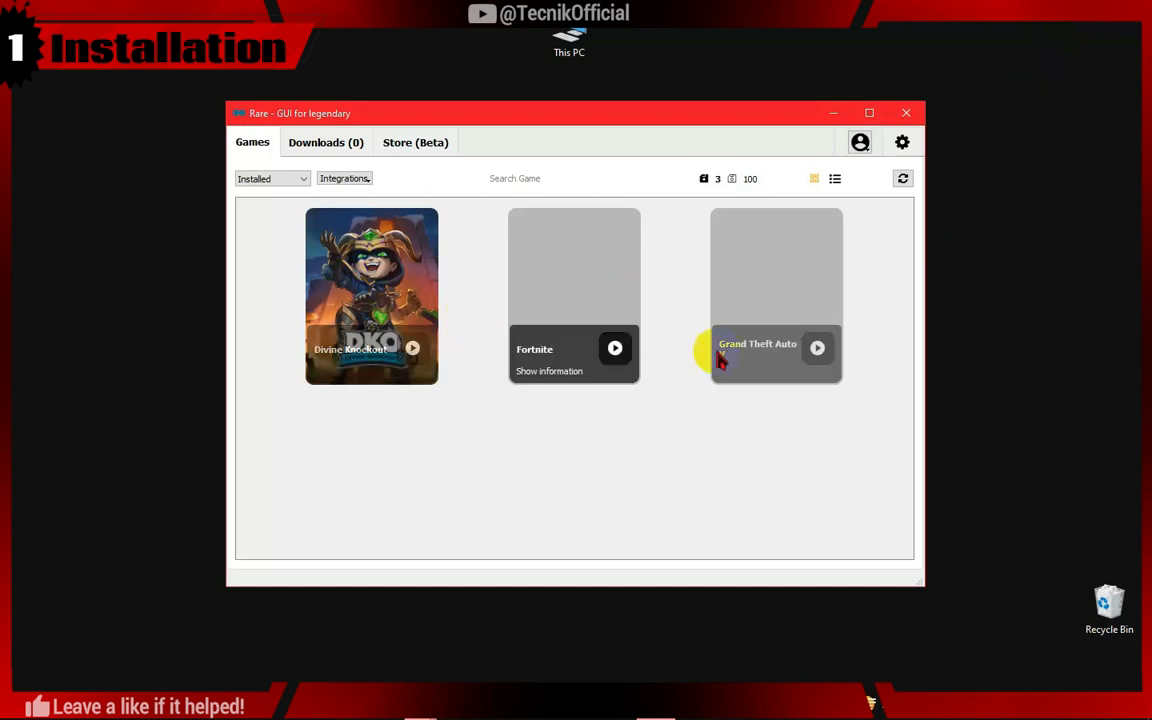
left_click(270, 178)
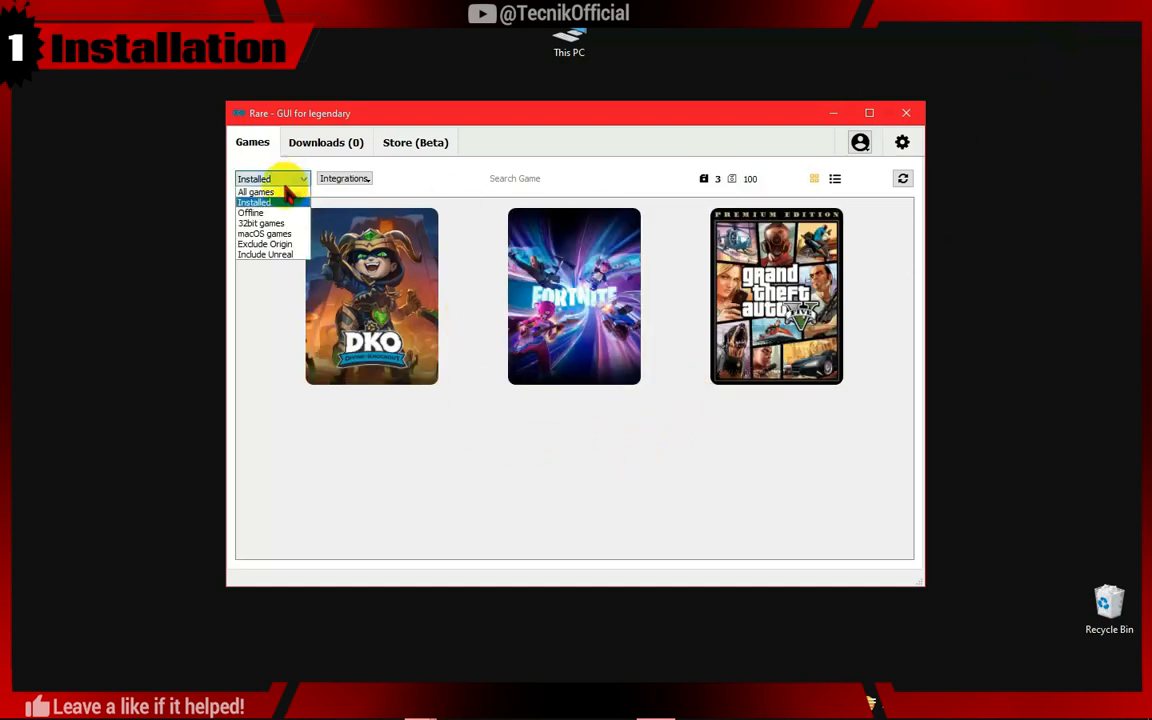
left_click(256, 192)
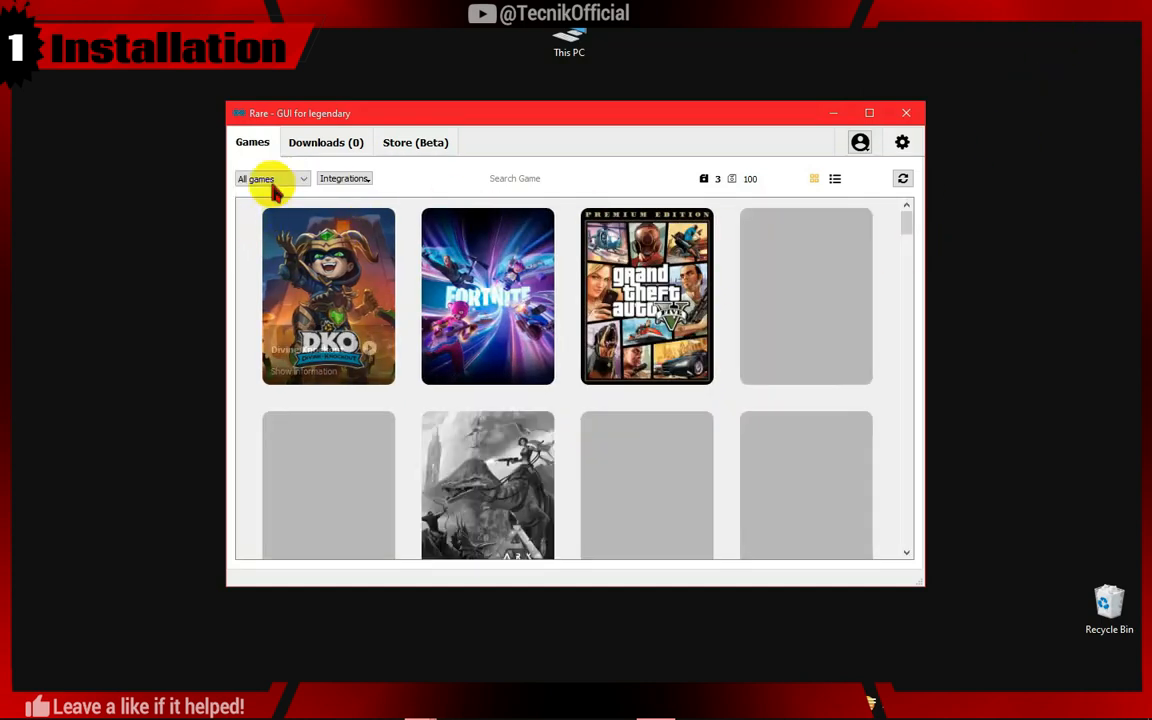
left_click(270, 178)
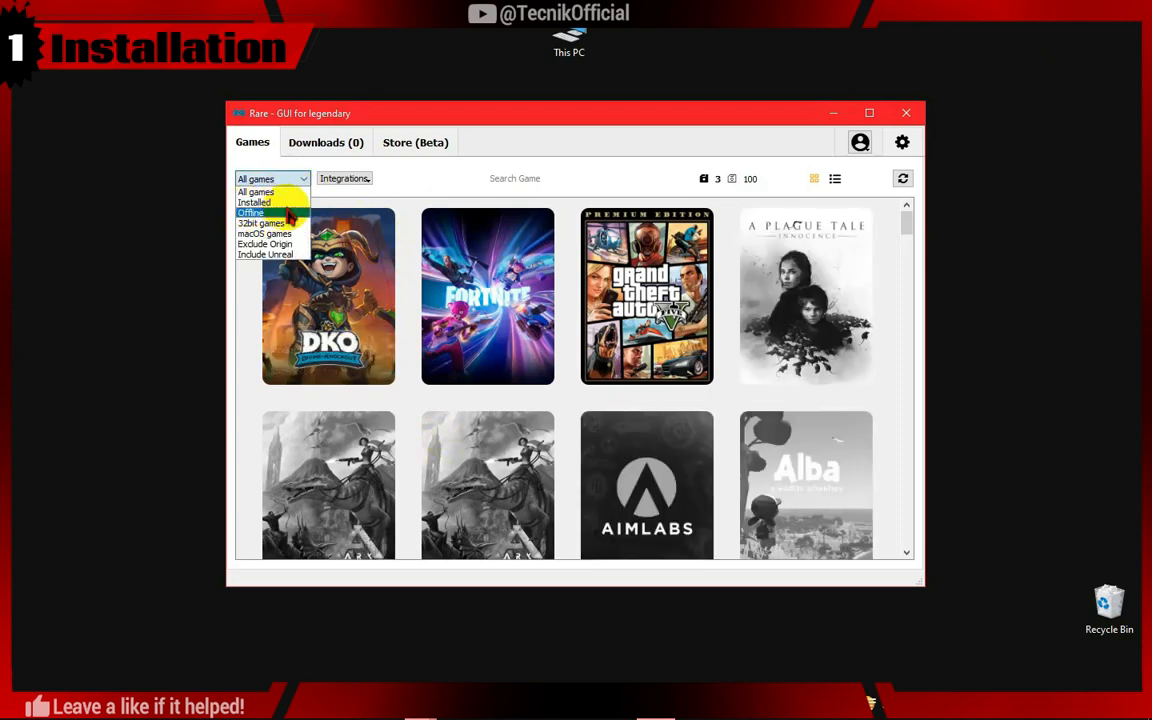
left_click(254, 202)
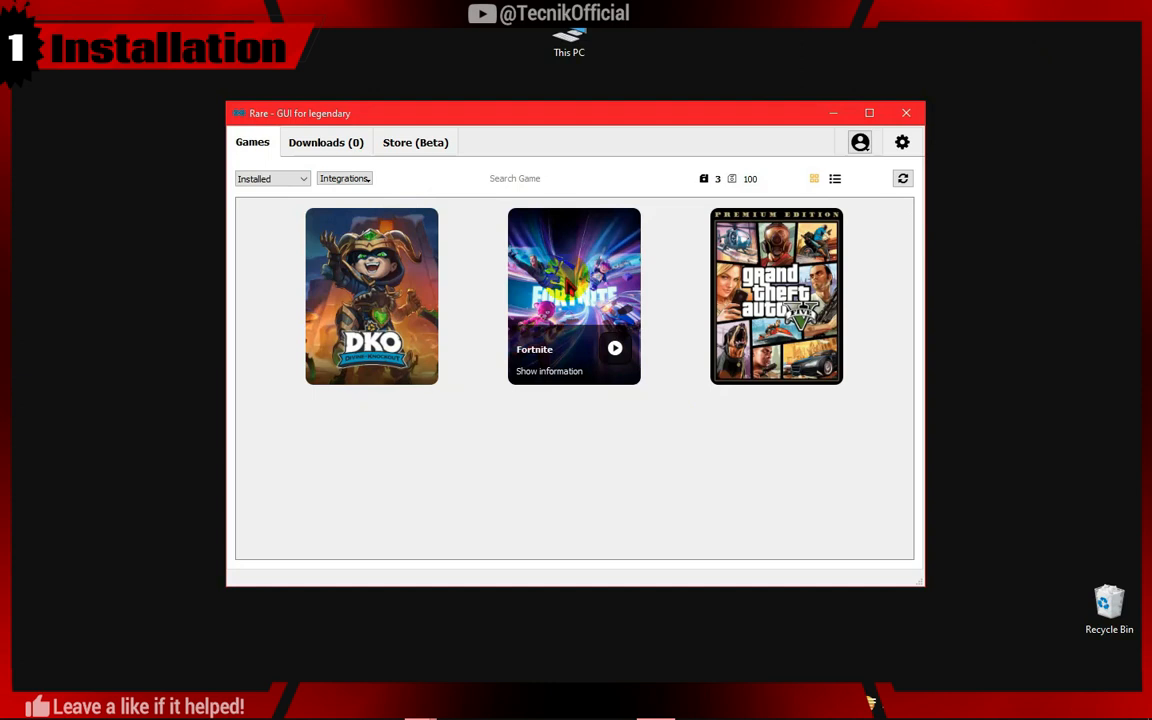
mouse_move(884, 188)
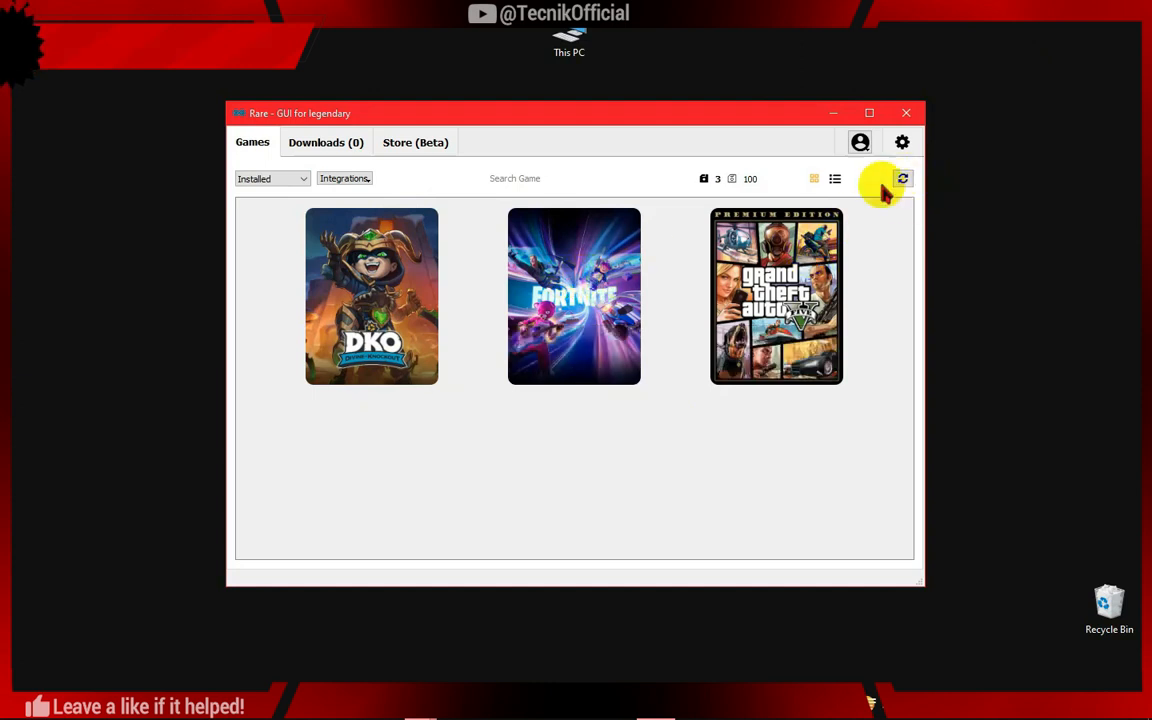
Toggle system-tray exit and window-size restoring off and back on, leaving cloud-save sync enabled.
left_click(900, 142)
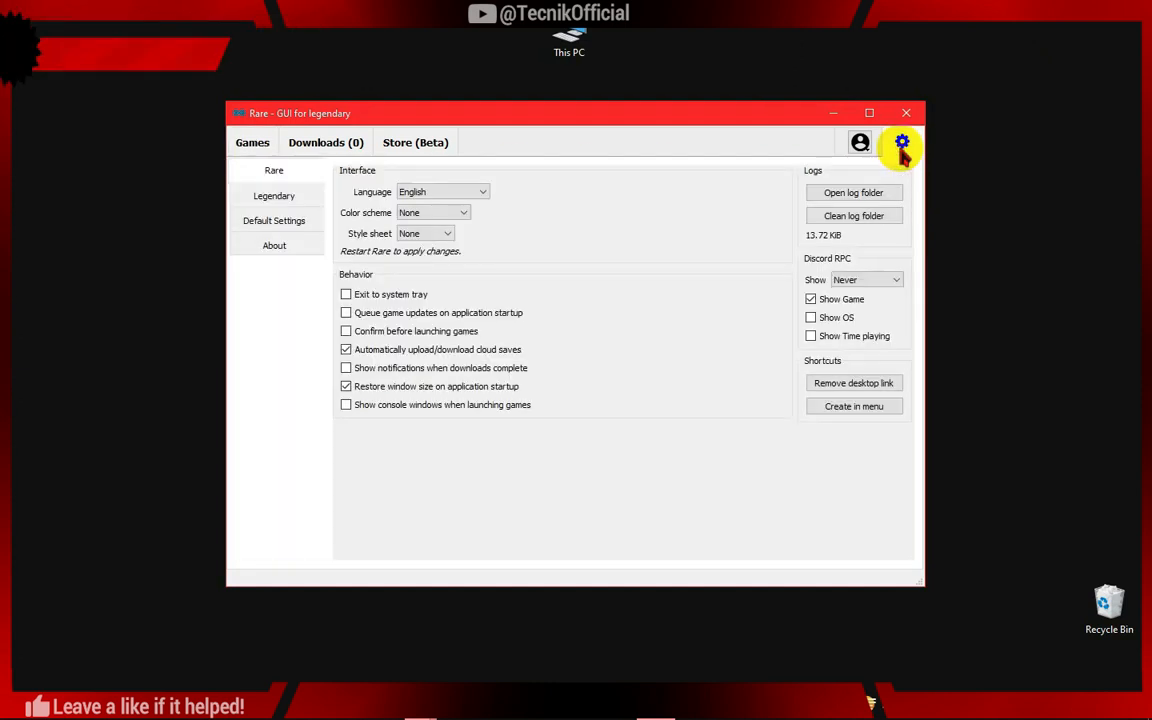
left_click(868, 112)
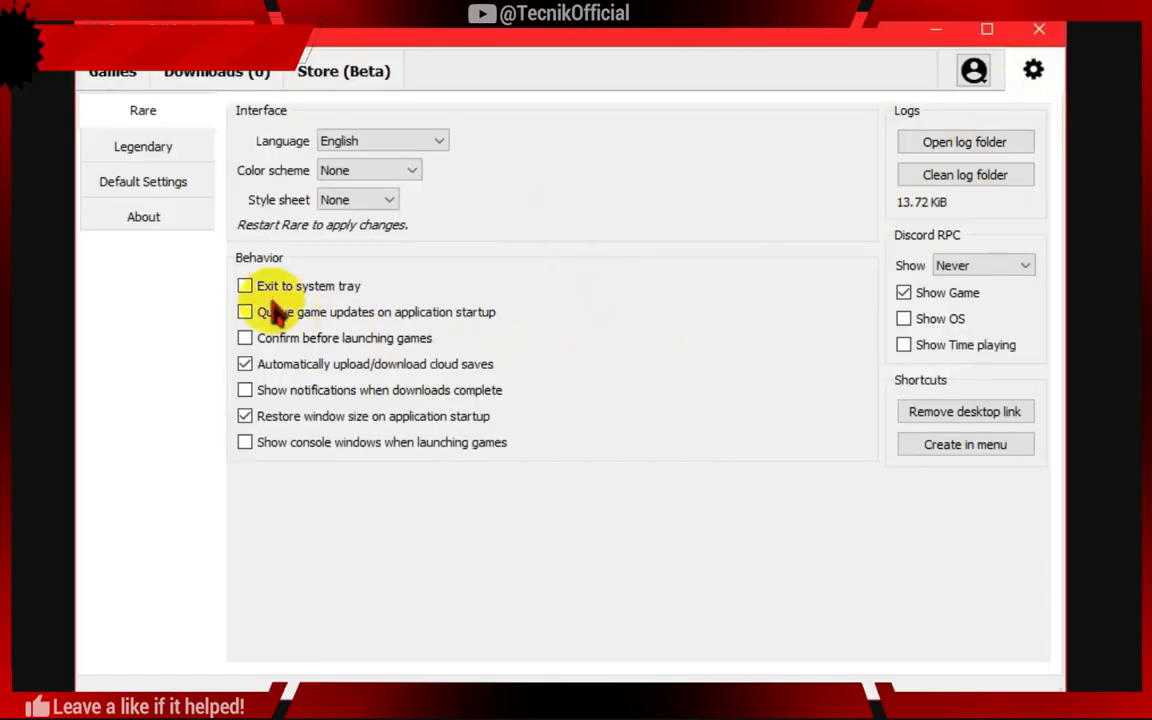
left_click(244, 286)
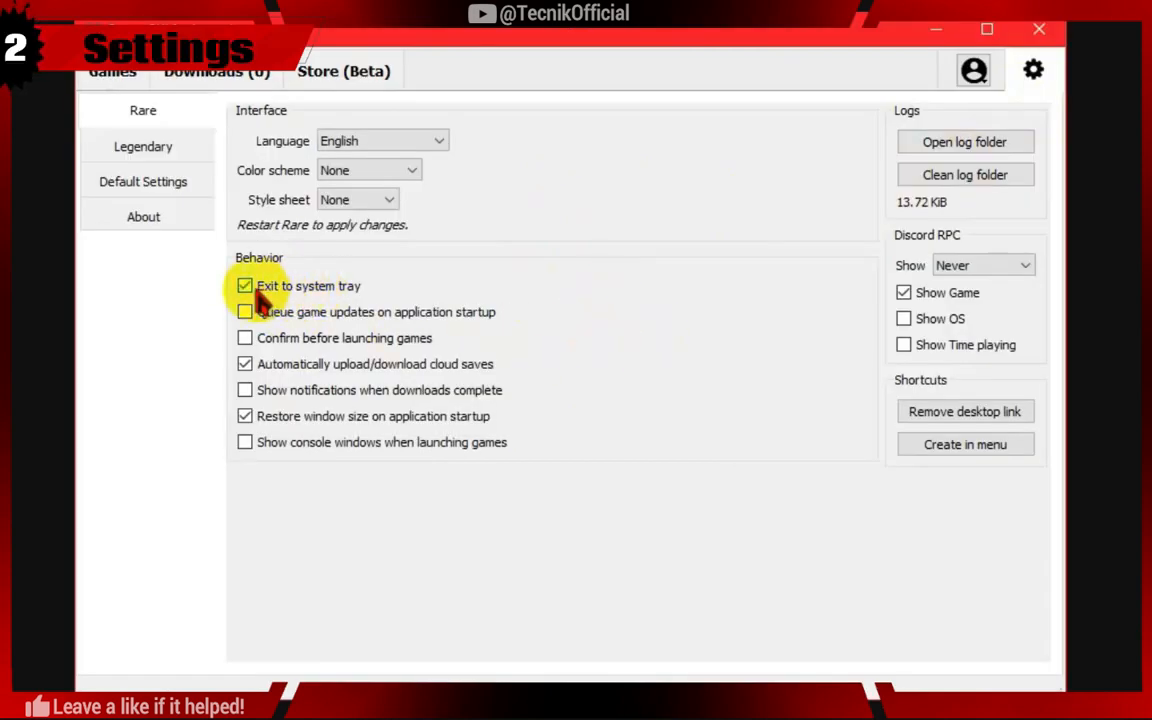
left_click(244, 284)
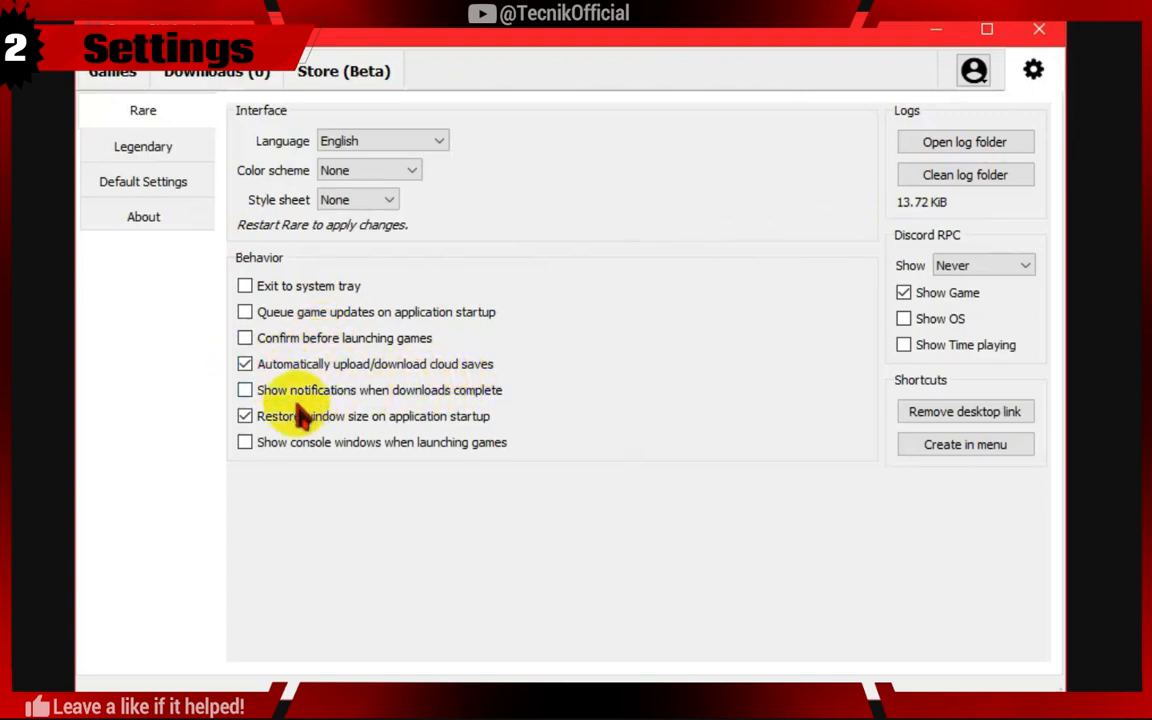
left_click(244, 416)
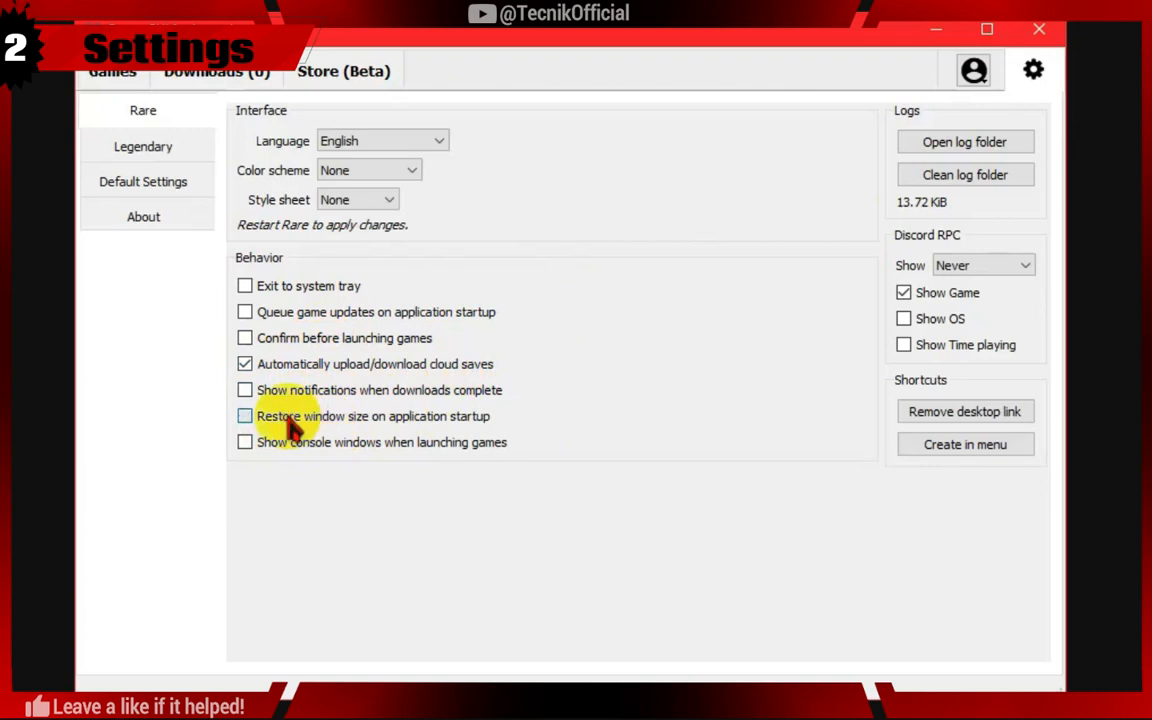
left_click(244, 414)
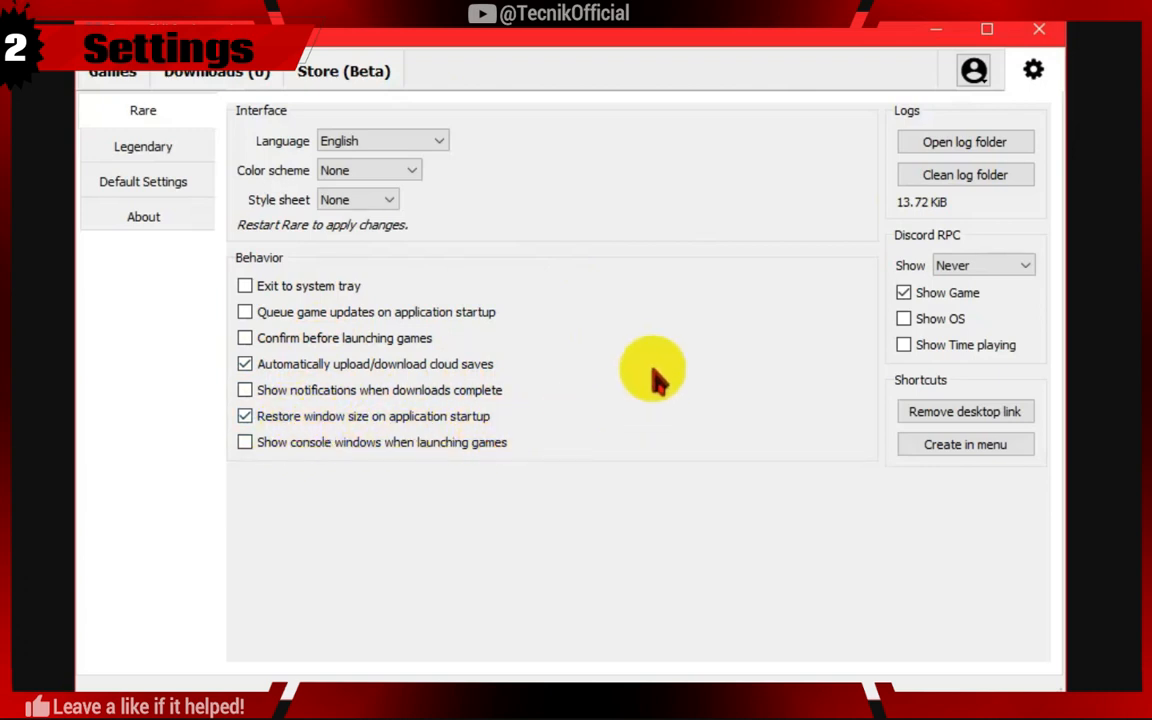
left_click(988, 28)
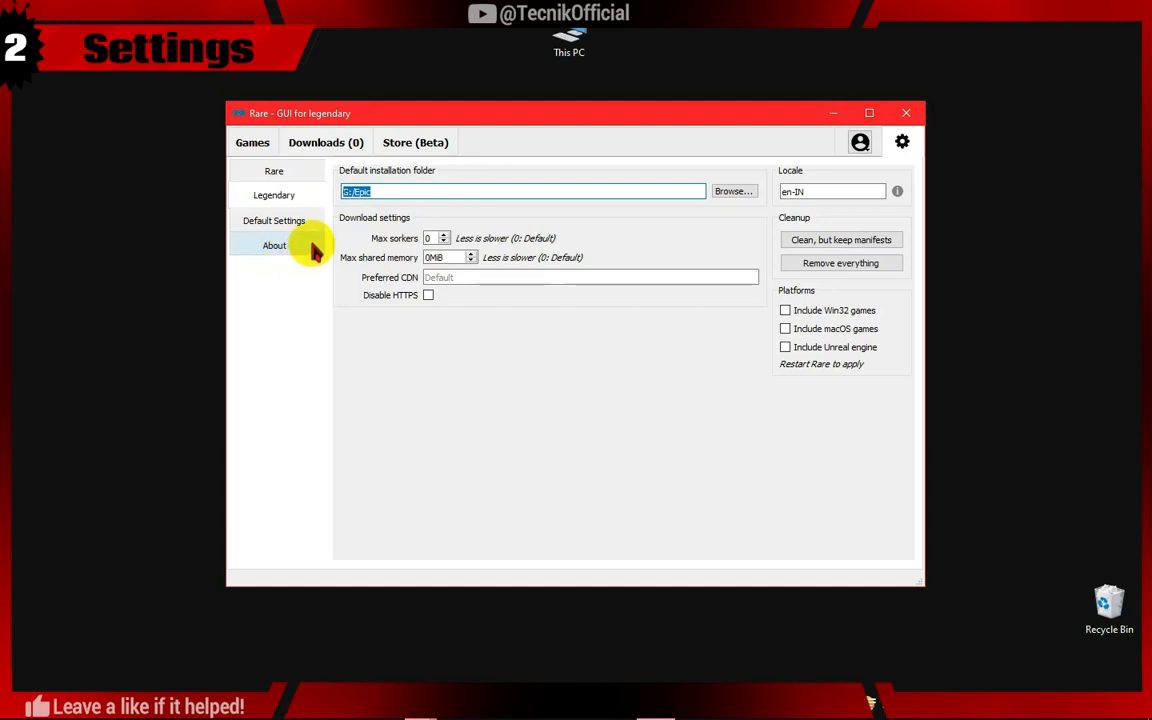
View the Legendary settings page, then the Downloads page showing an empty queue.
left_click(274, 244)
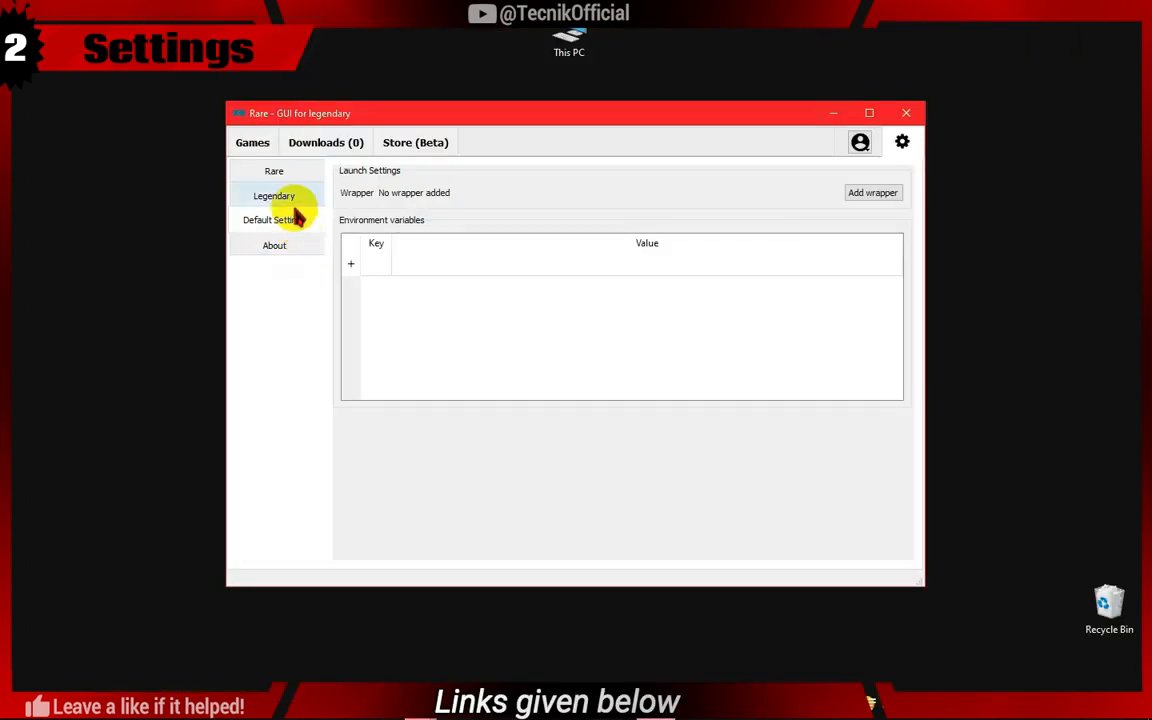
left_click(272, 170)
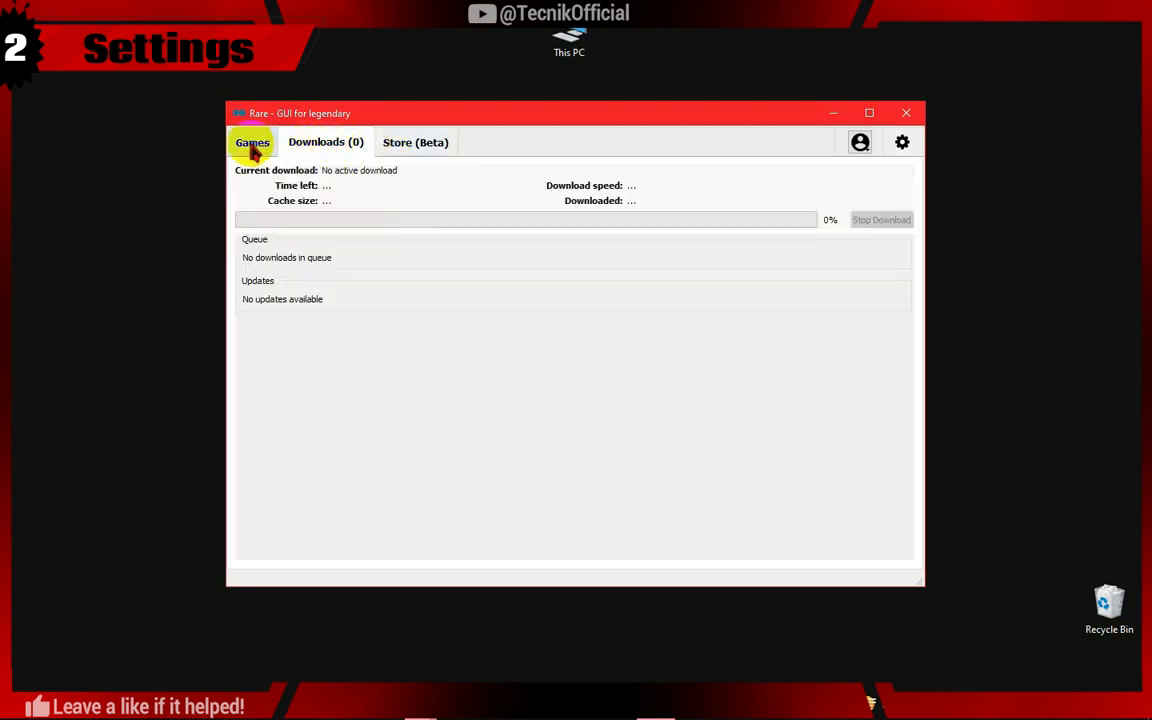
Start Import Game and choose G:/Epic/Fortnite as the installation path.
left_click(252, 142)
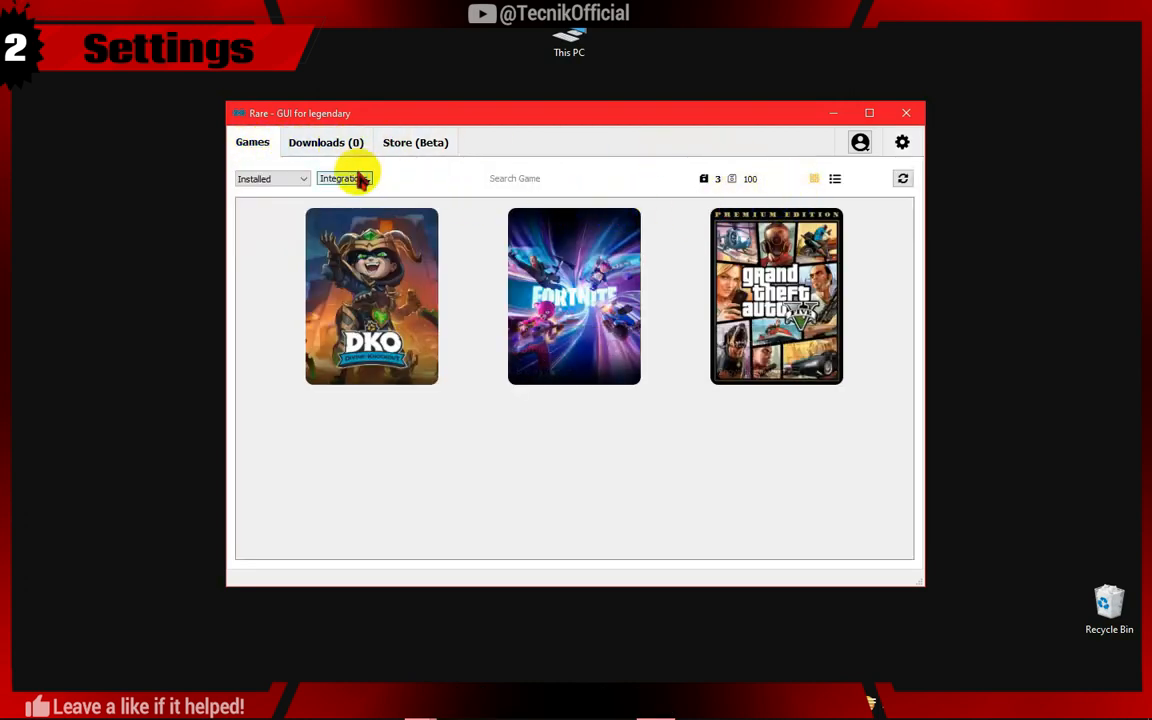
left_click(344, 178)
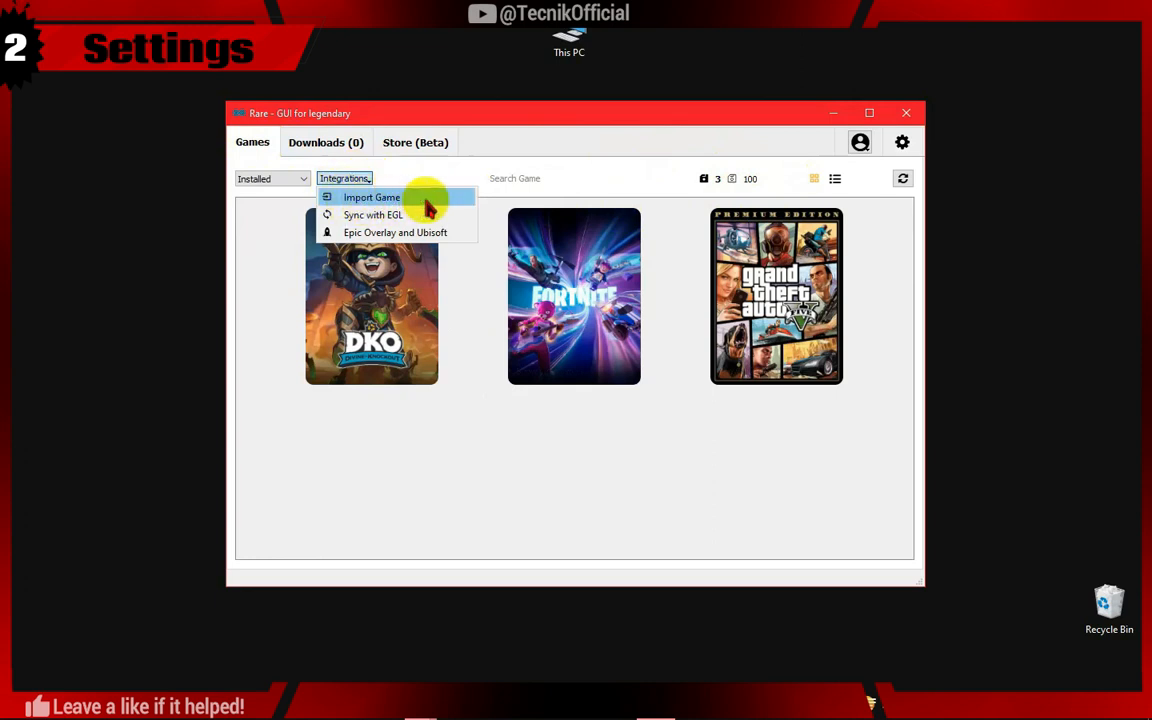
left_click(370, 198)
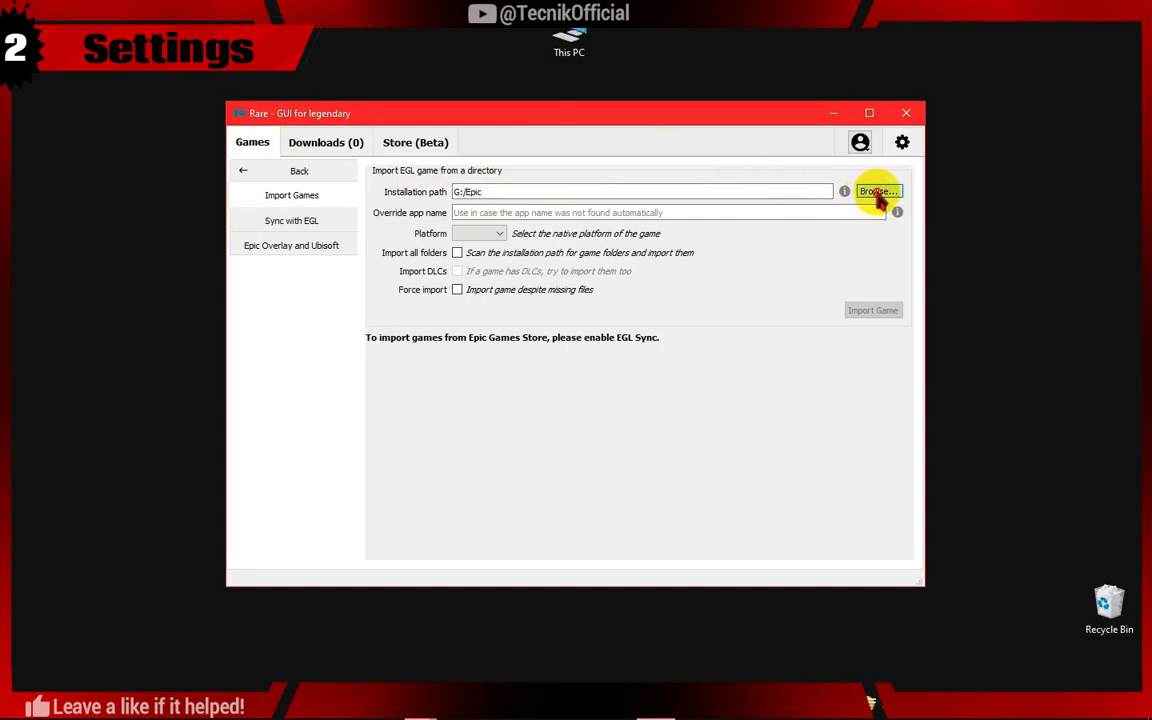
left_click(876, 192)
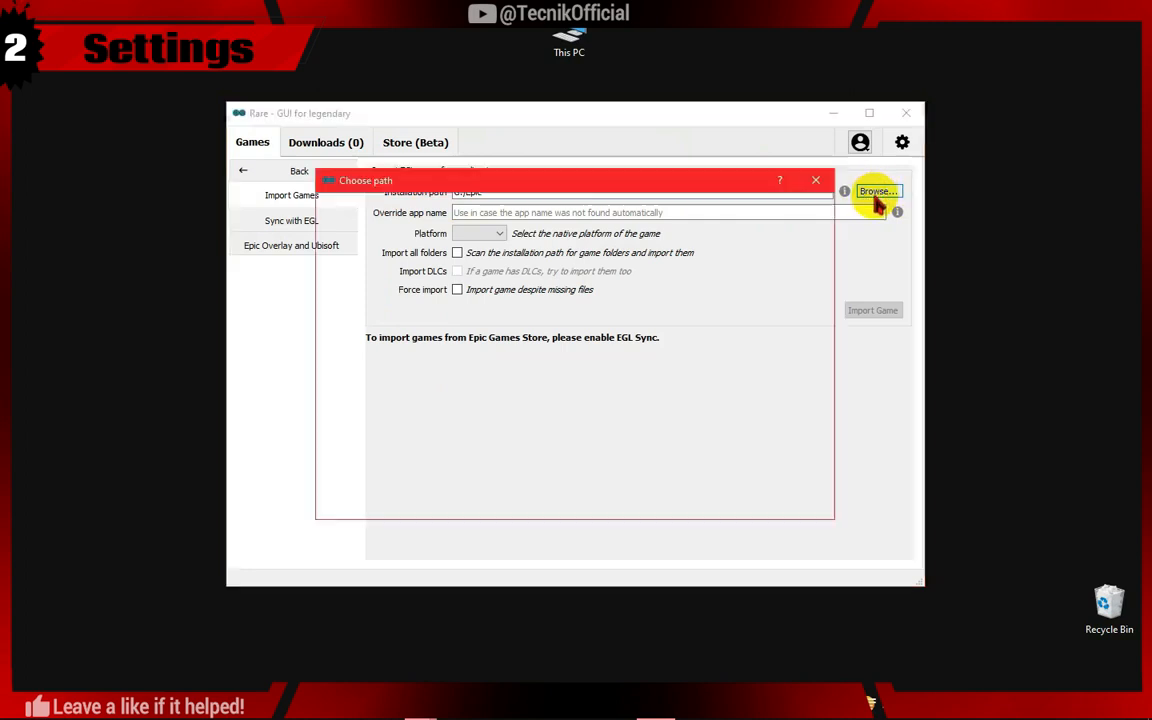
left_click(876, 192)
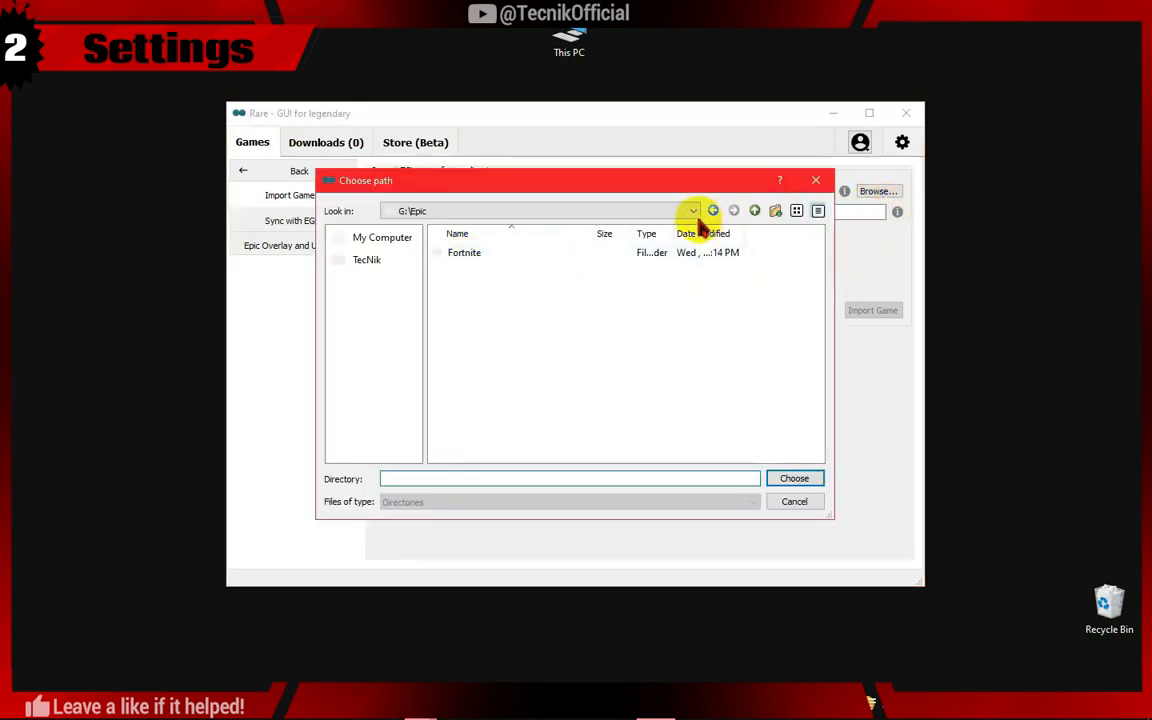
left_click(464, 252)
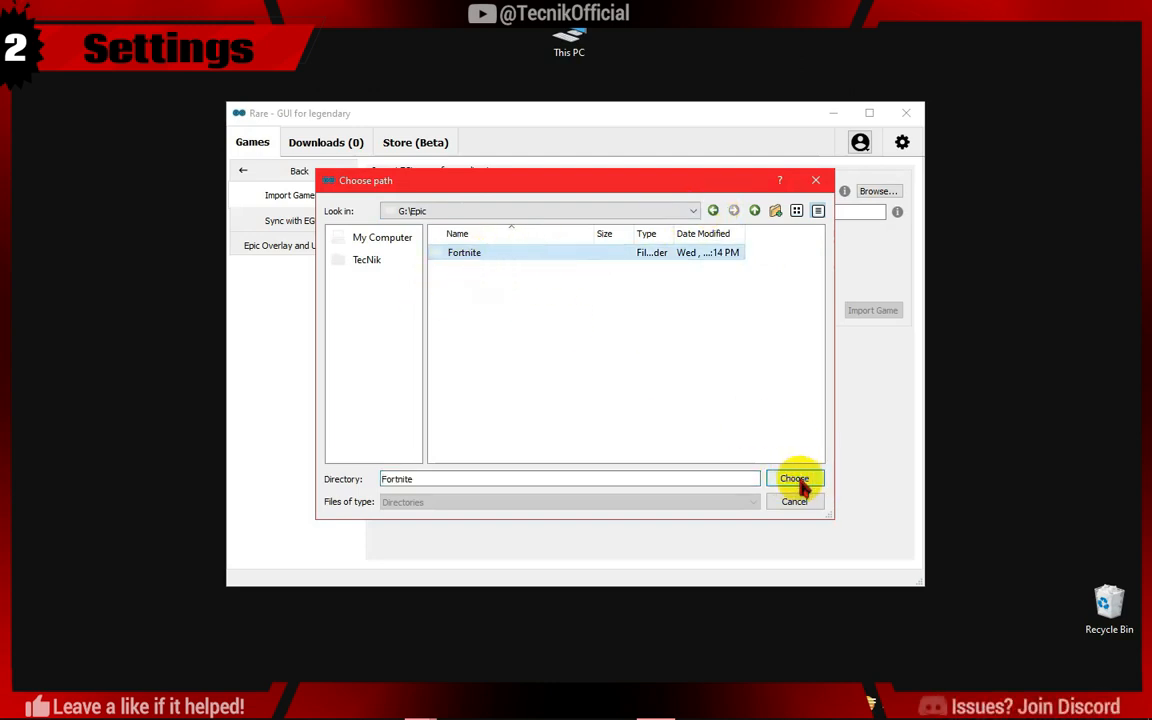
left_click(792, 478)
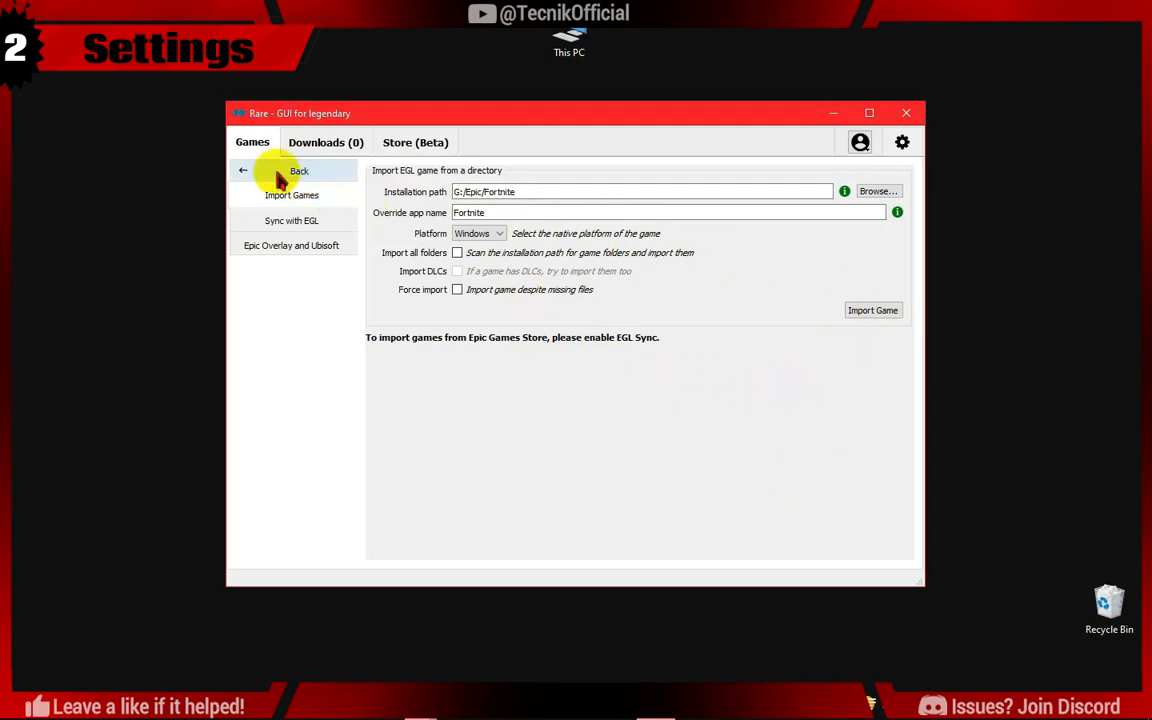
Modify the Fortnite installation to include DirectX 12 Shaders, verify the size and start the install.
left_click(296, 170)
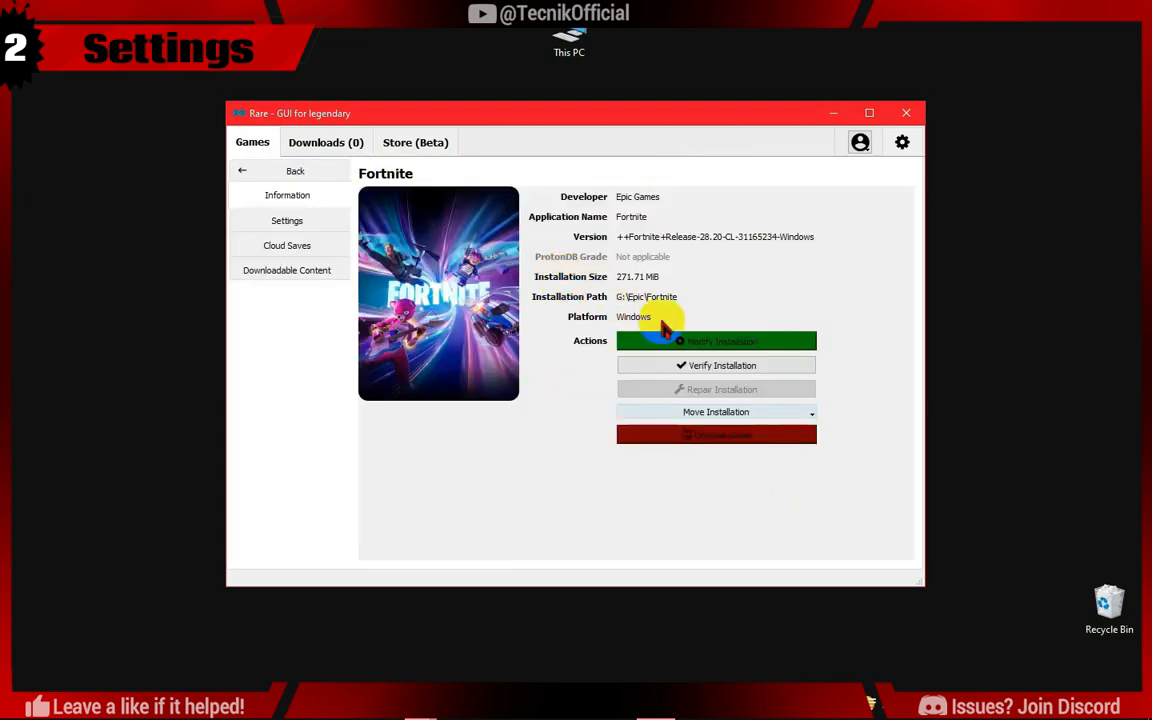
left_click(868, 112)
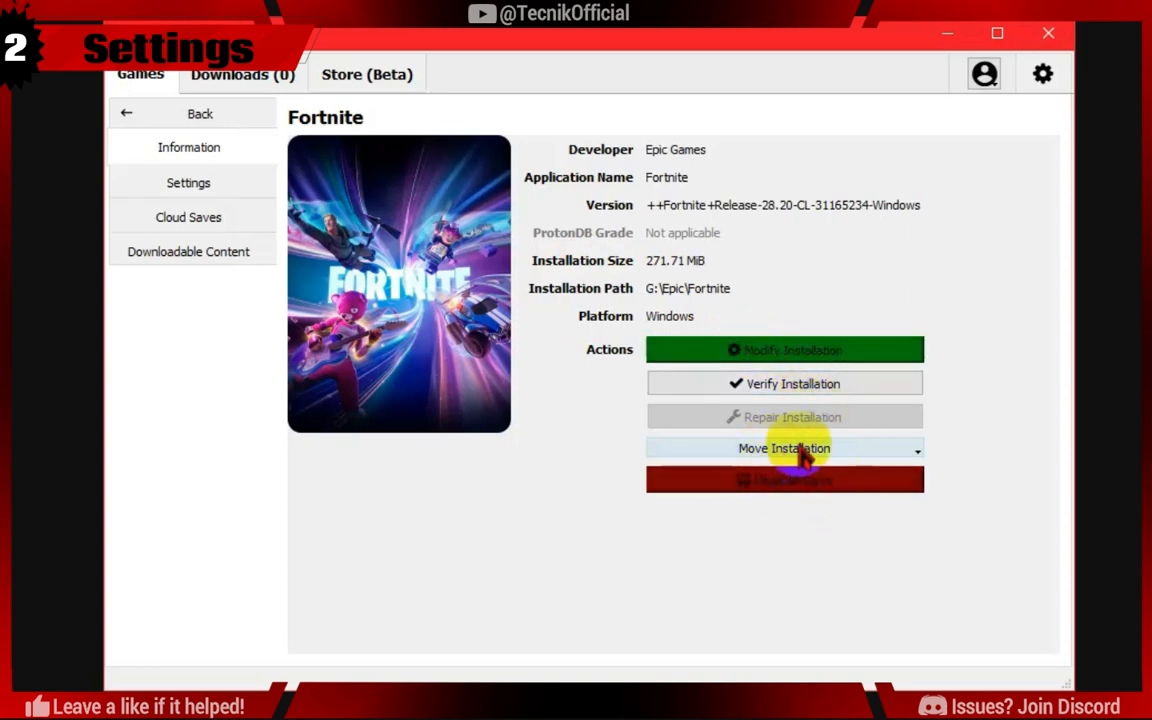
mouse_move(784, 348)
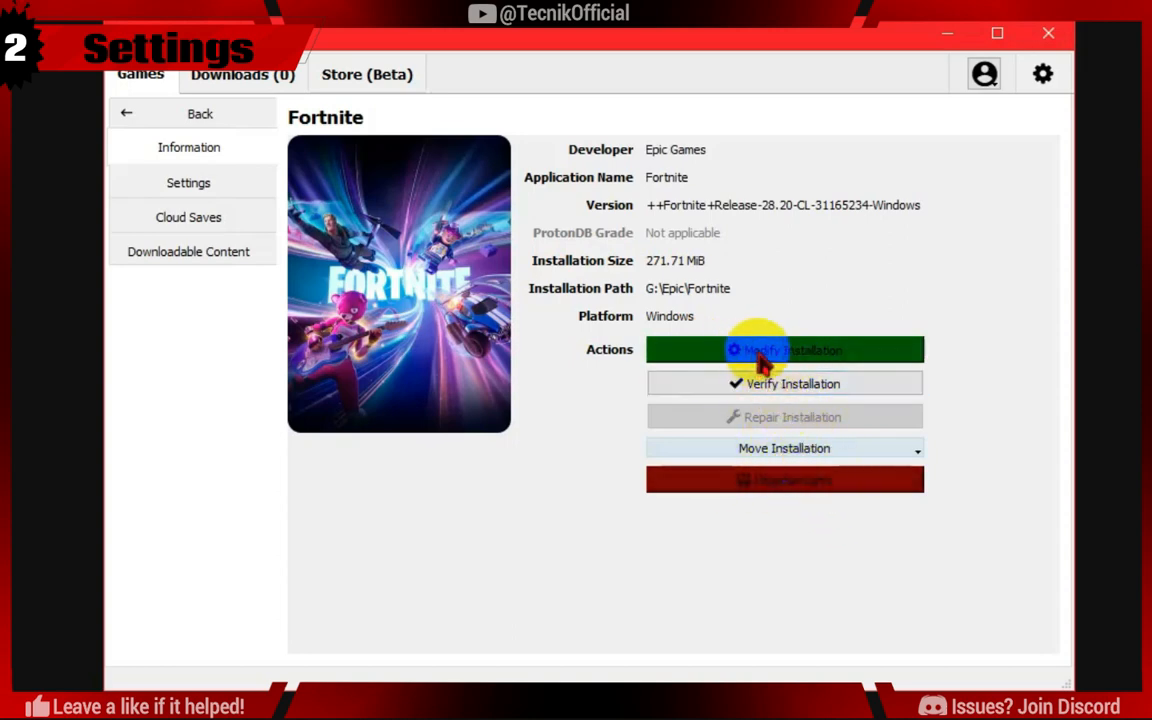
left_click(784, 350)
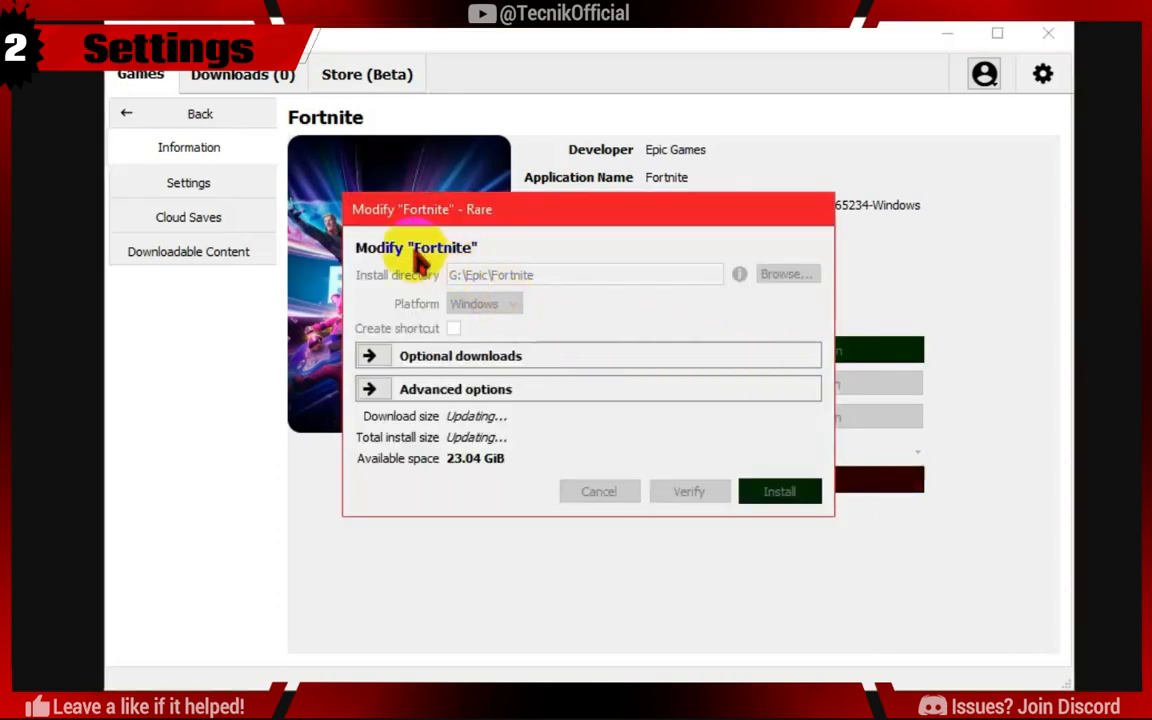
mouse_move(476, 304)
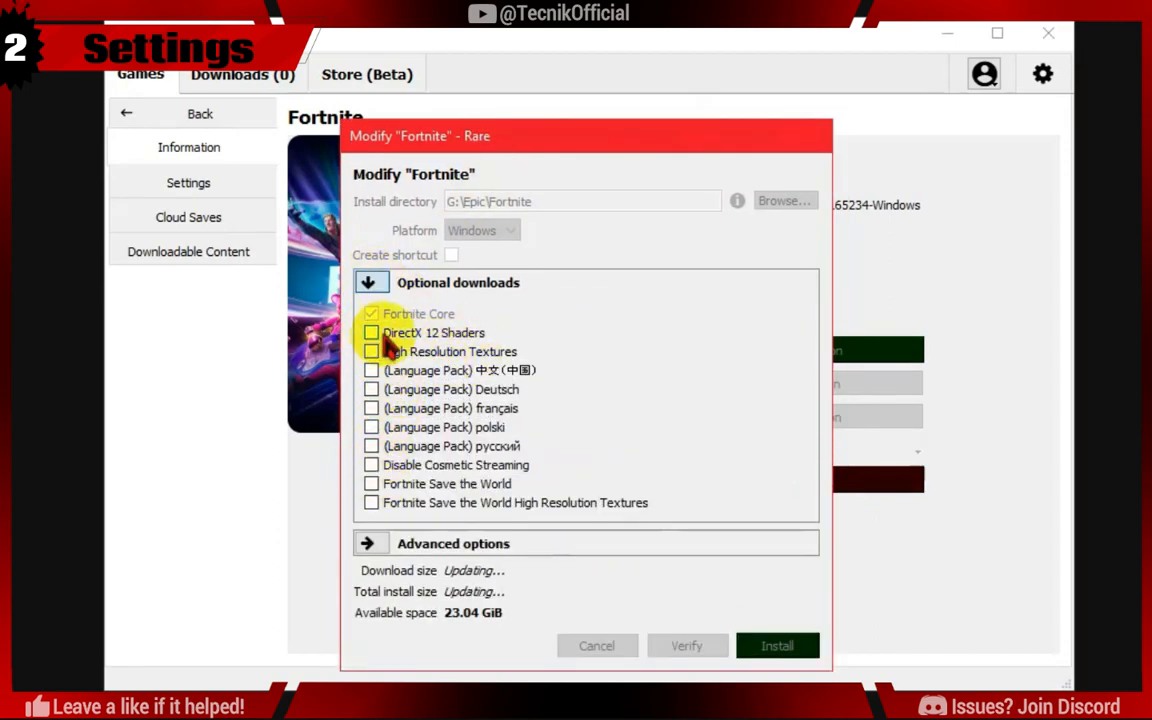
left_click(372, 332)
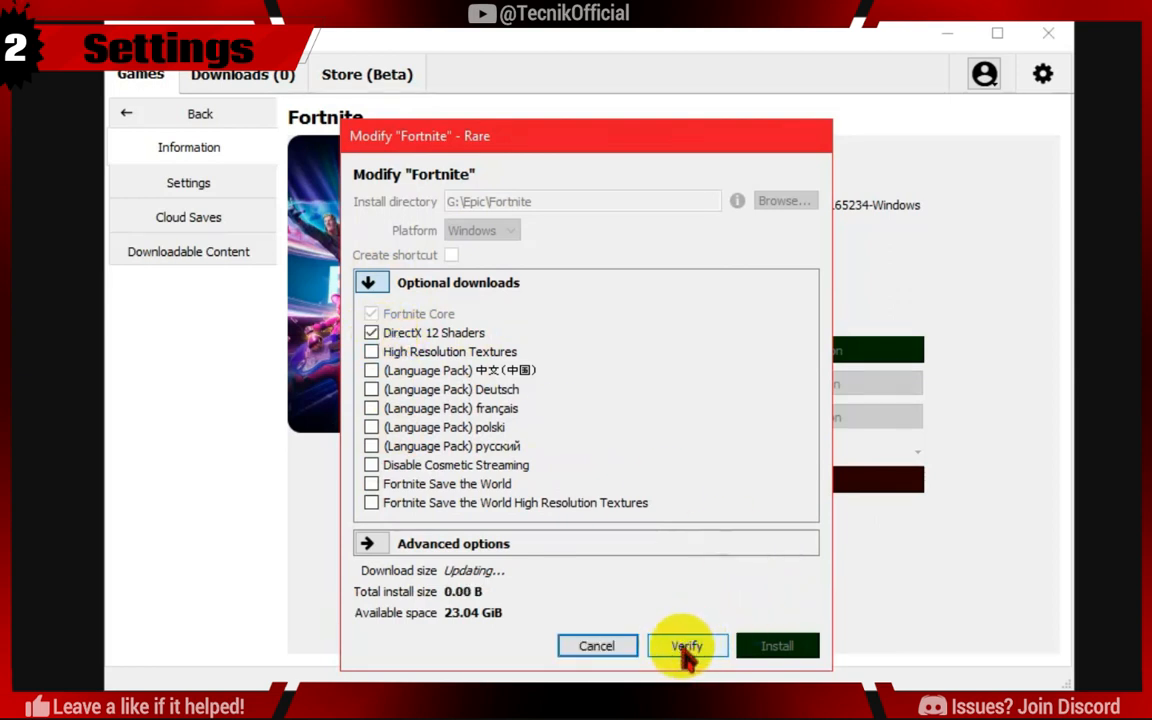
left_click(686, 644)
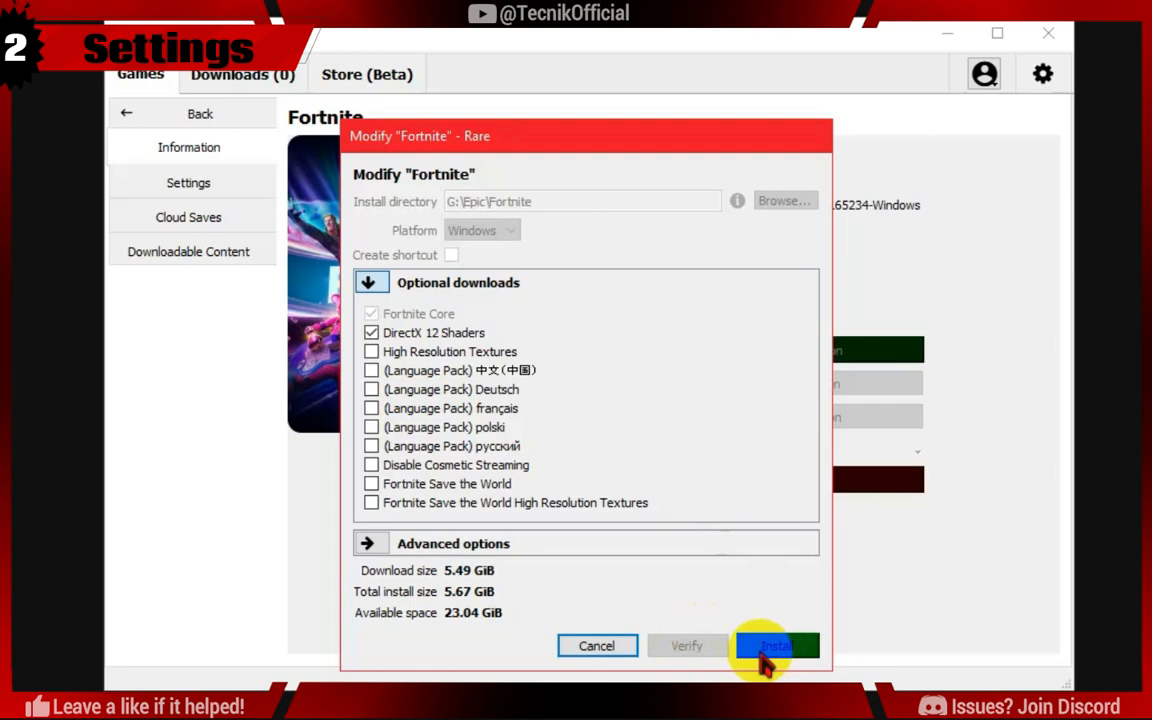
left_click(776, 644)
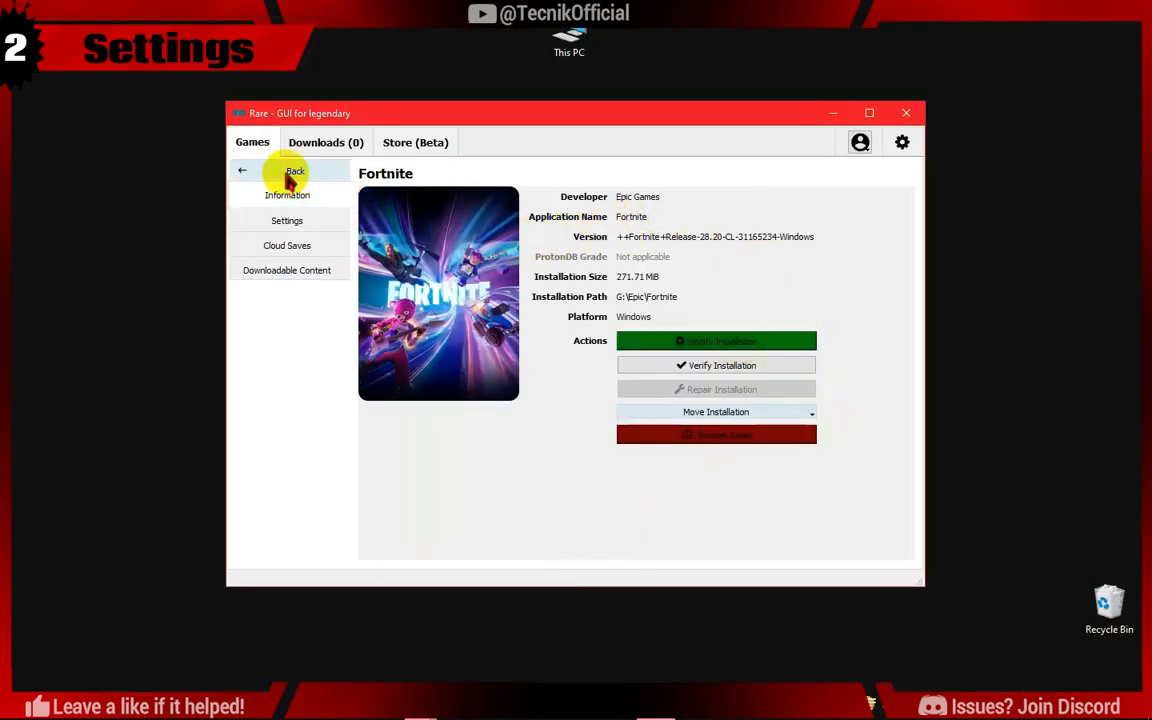
Enter -LANPLAY as Fortnite's launch parameter in its game settings.
left_click(288, 220)
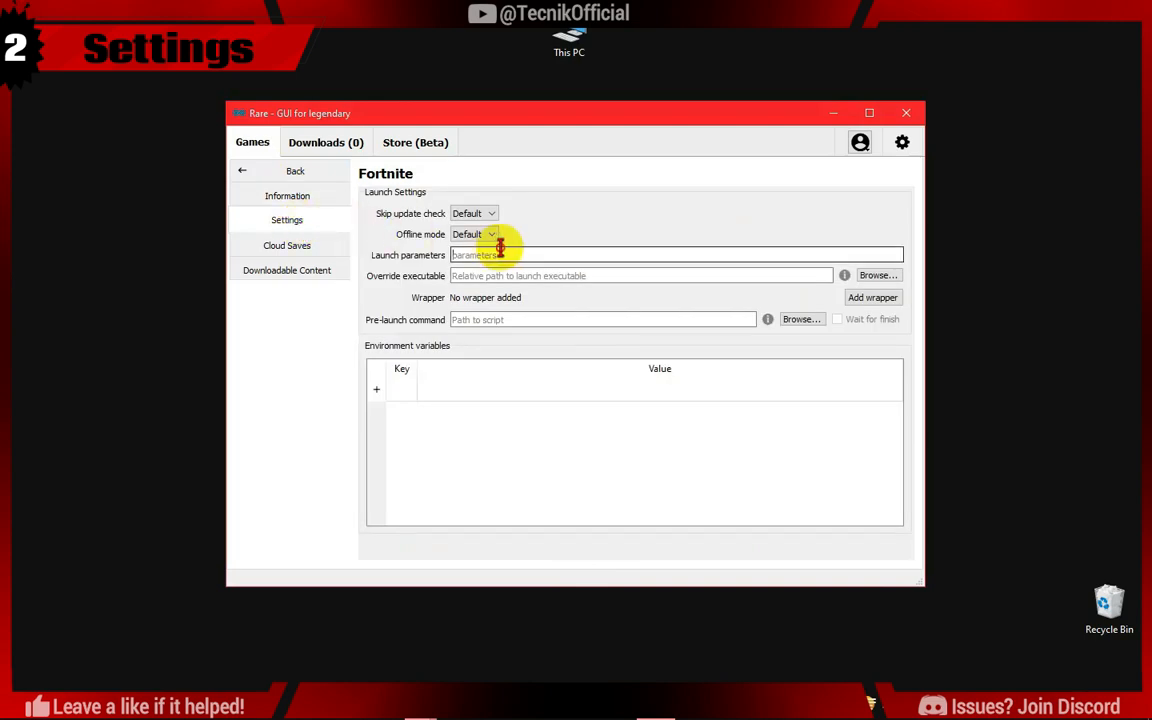
left_click(868, 112)
type("-")
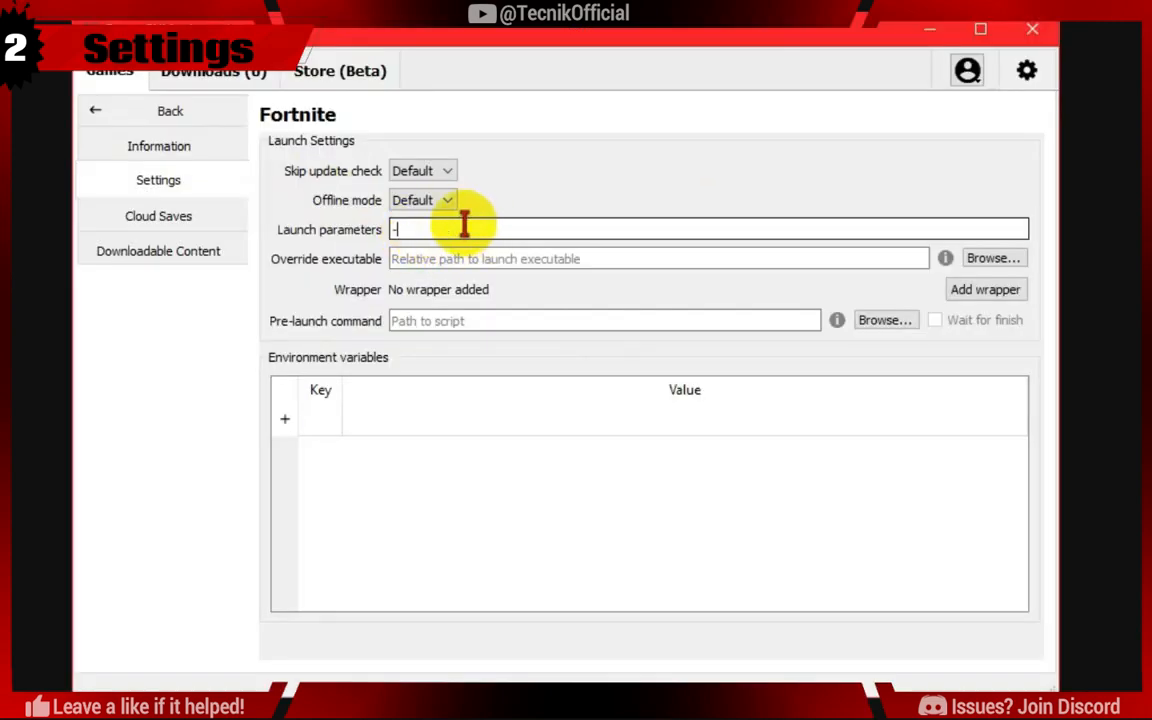
type("LANPLA")
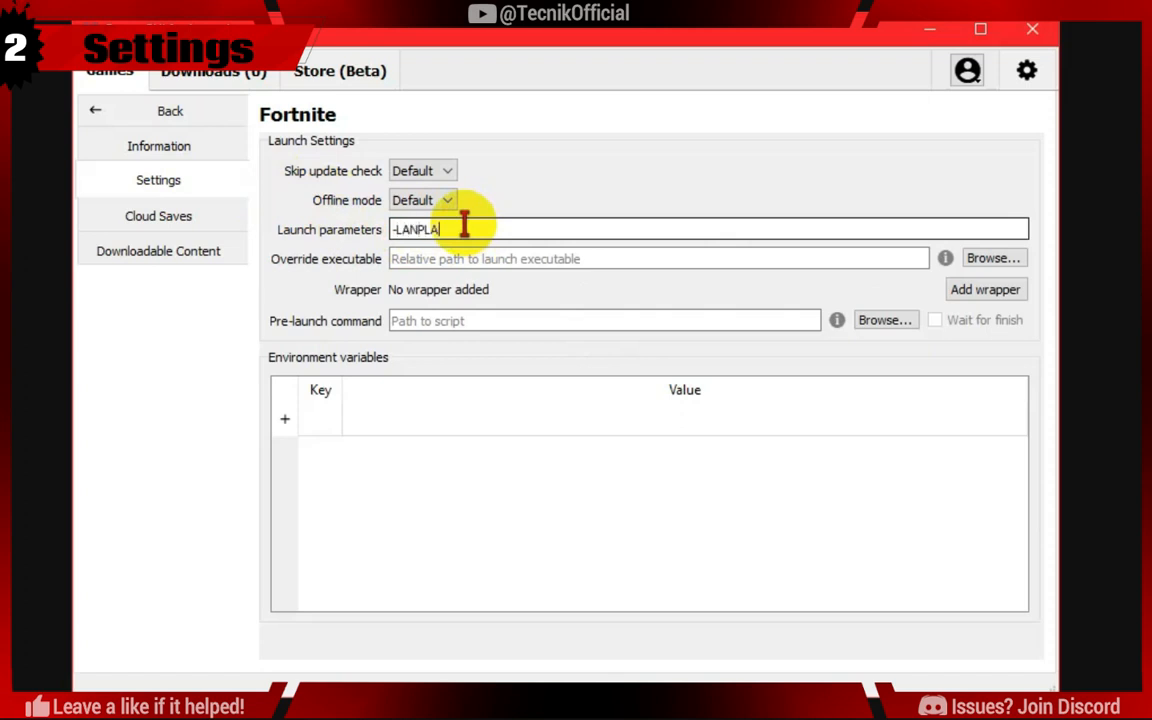
type("Y")
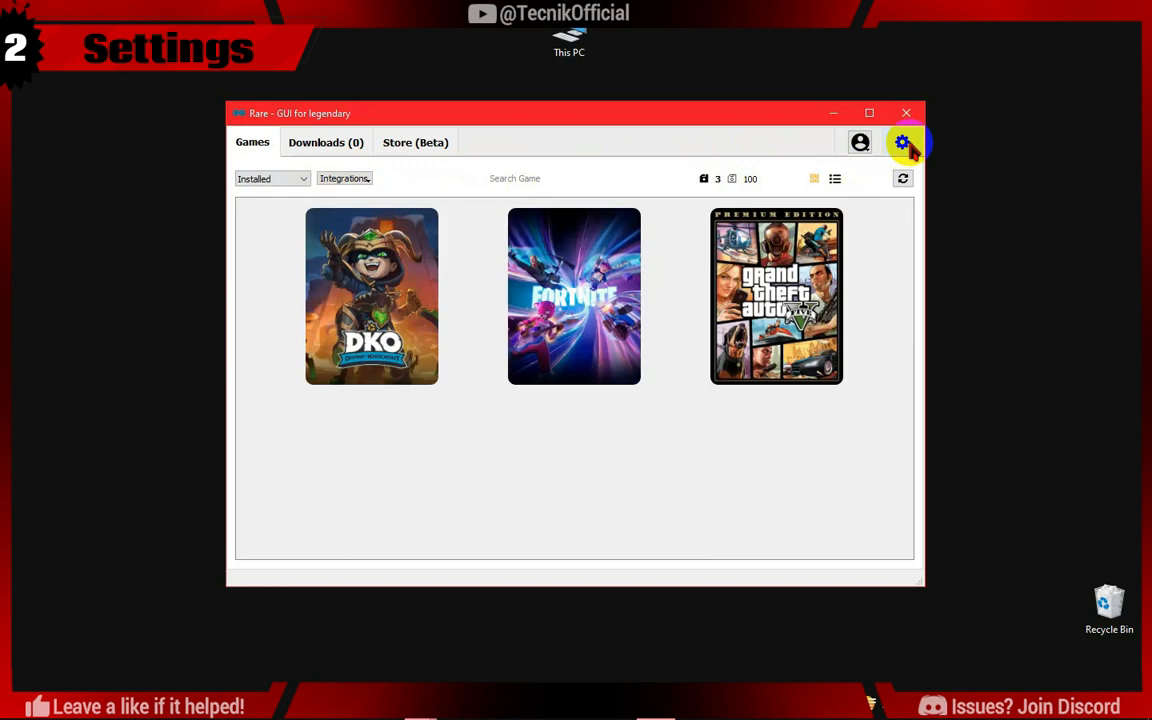
In Rare's own settings, try the Arc-Dark colour scheme first.
left_click(900, 142)
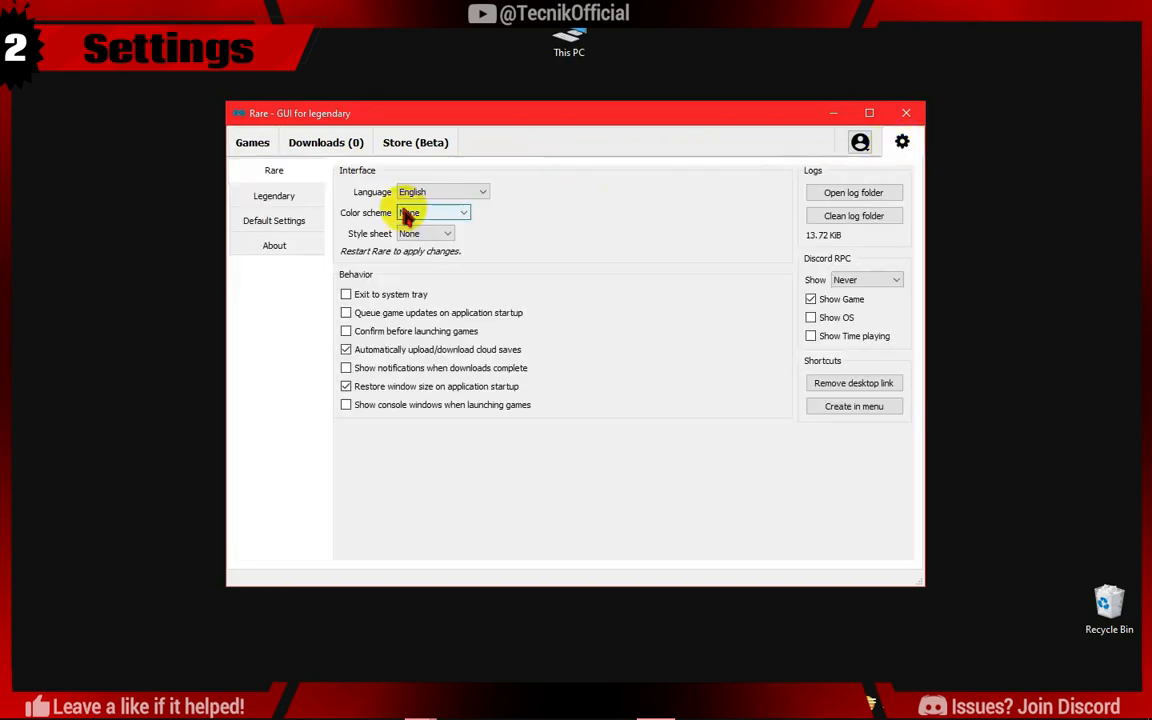
left_click(432, 212)
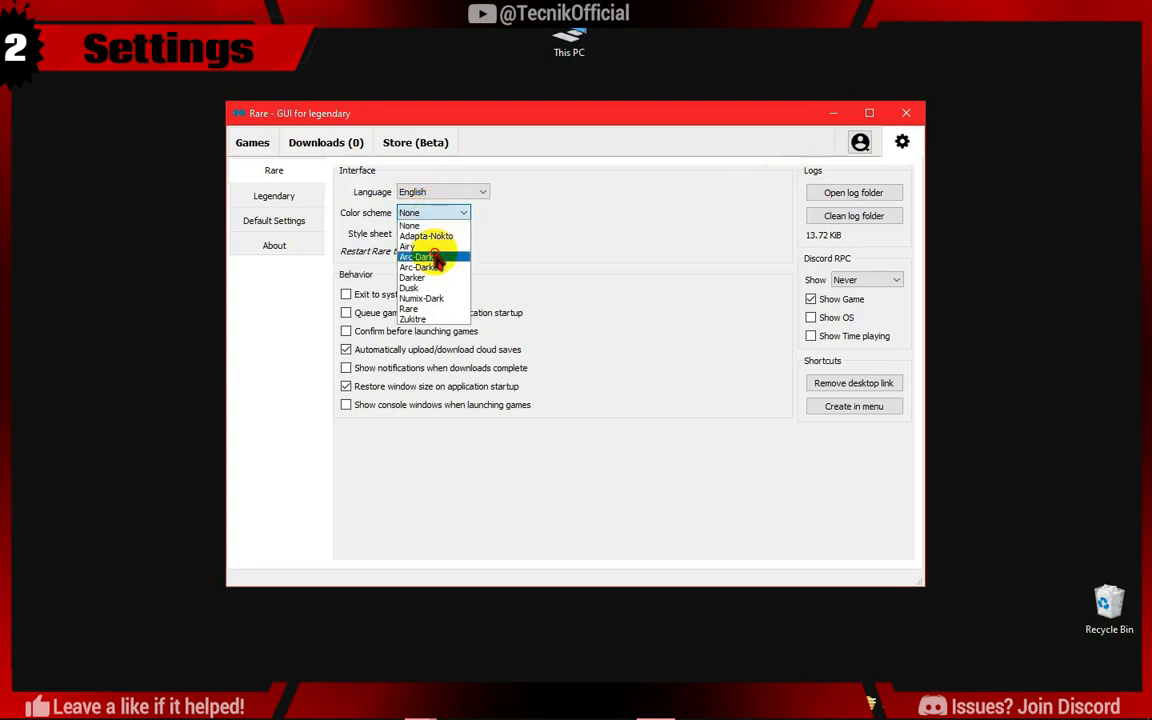
left_click(416, 256)
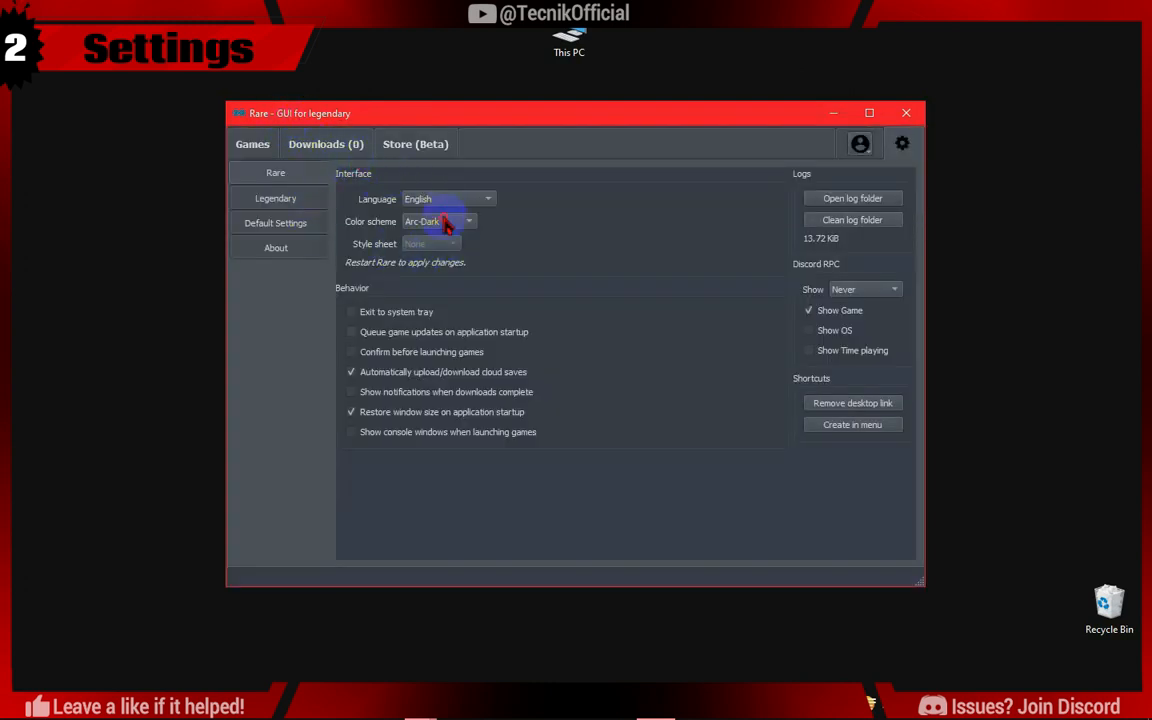
Switch the colour scheme to Darker and return to the games library.
left_click(440, 220)
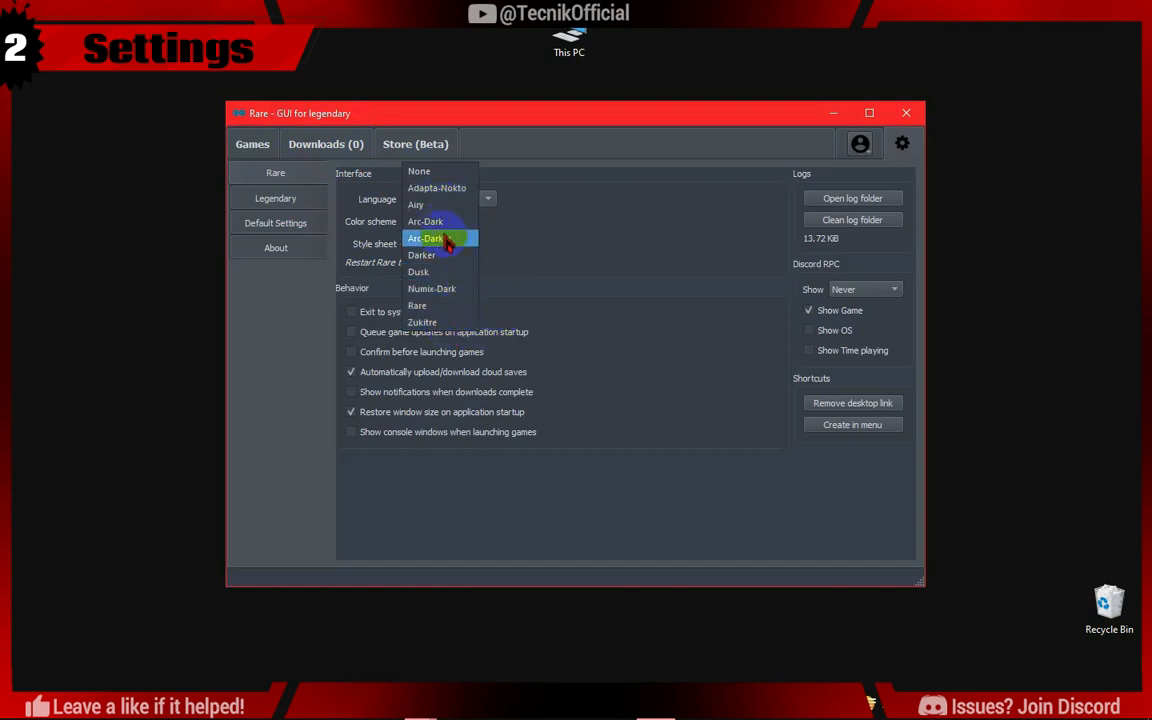
mouse_move(440, 256)
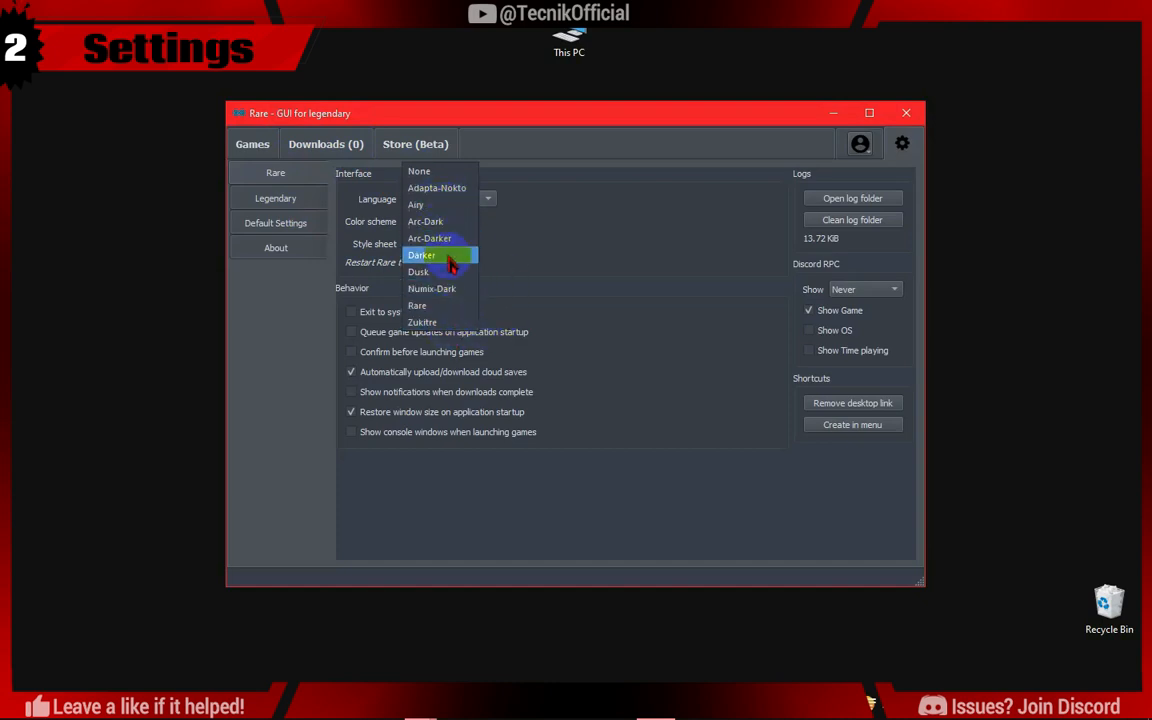
left_click(420, 256)
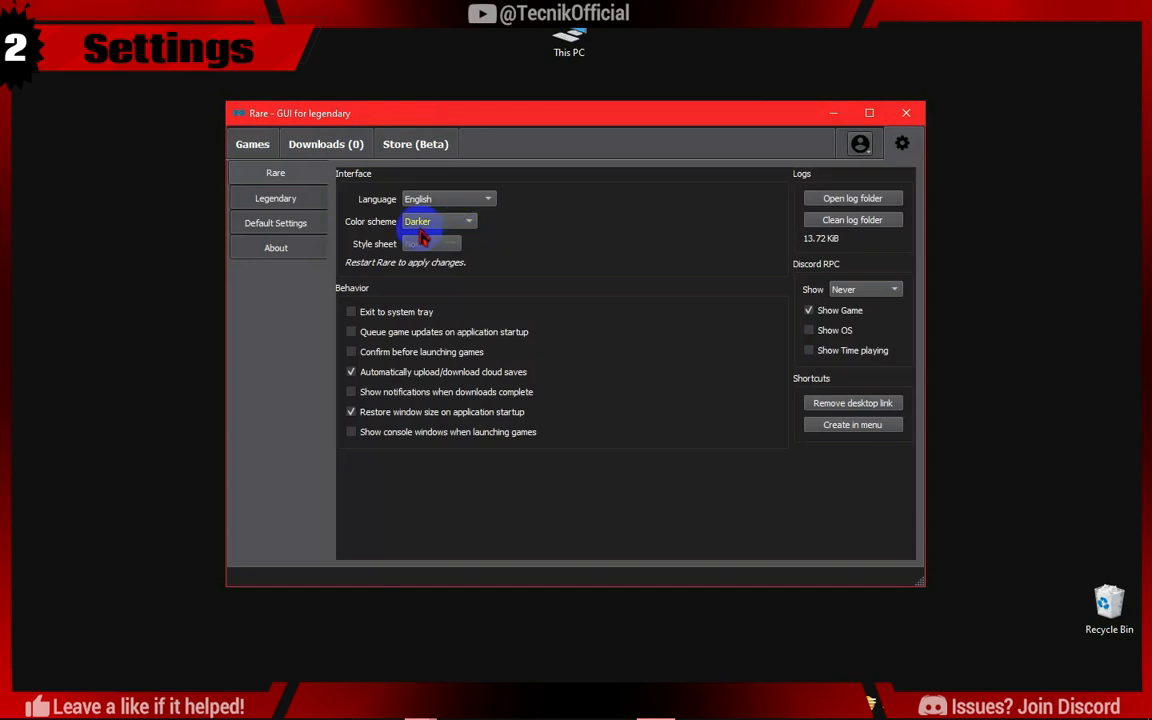
left_click(252, 144)
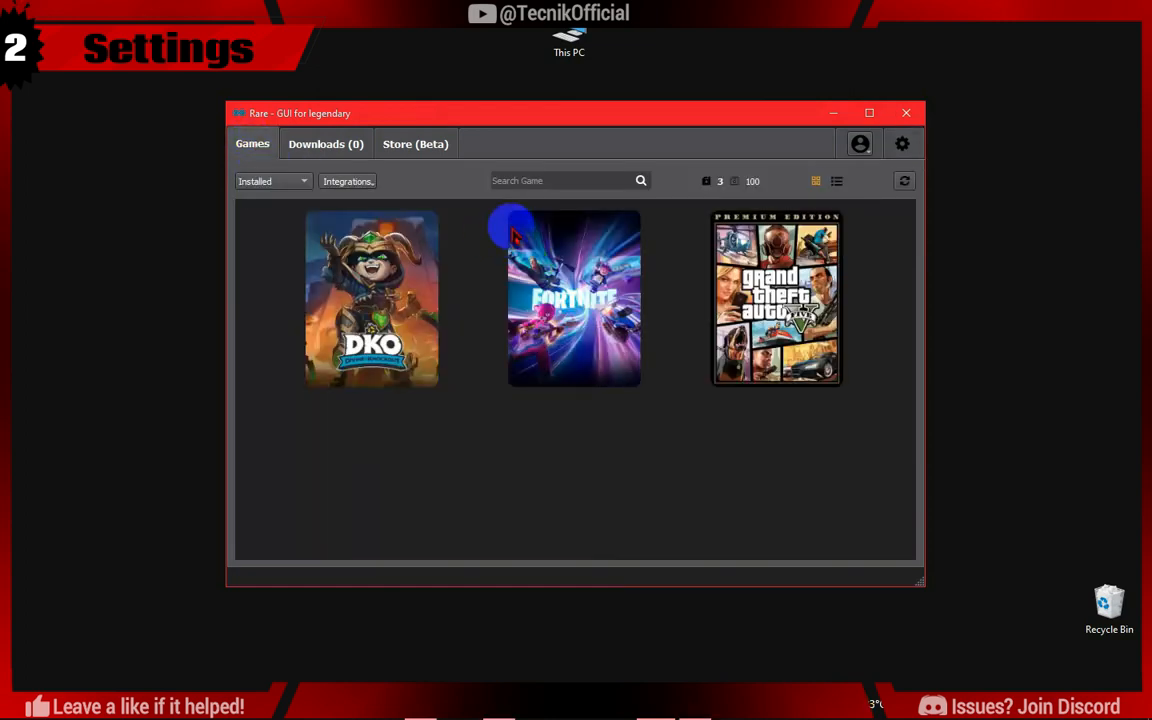
Create a desktop link for Fortnite from its tile and reveal the desktop.
right_click(574, 300)
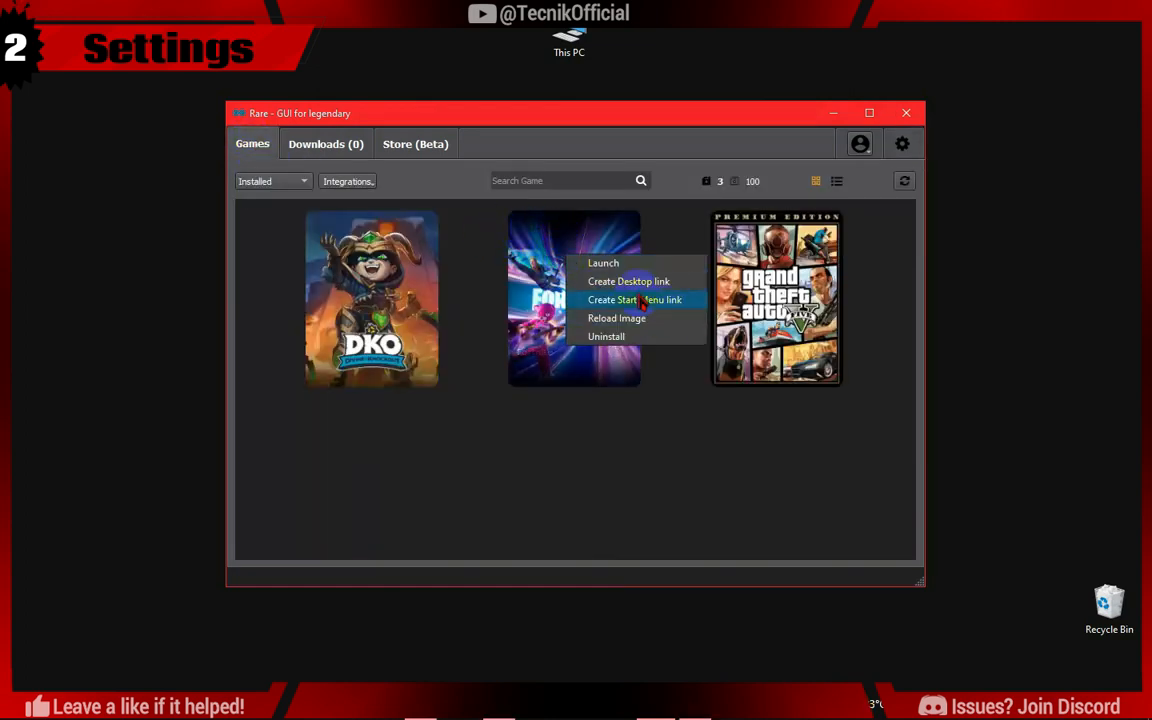
left_click(664, 284)
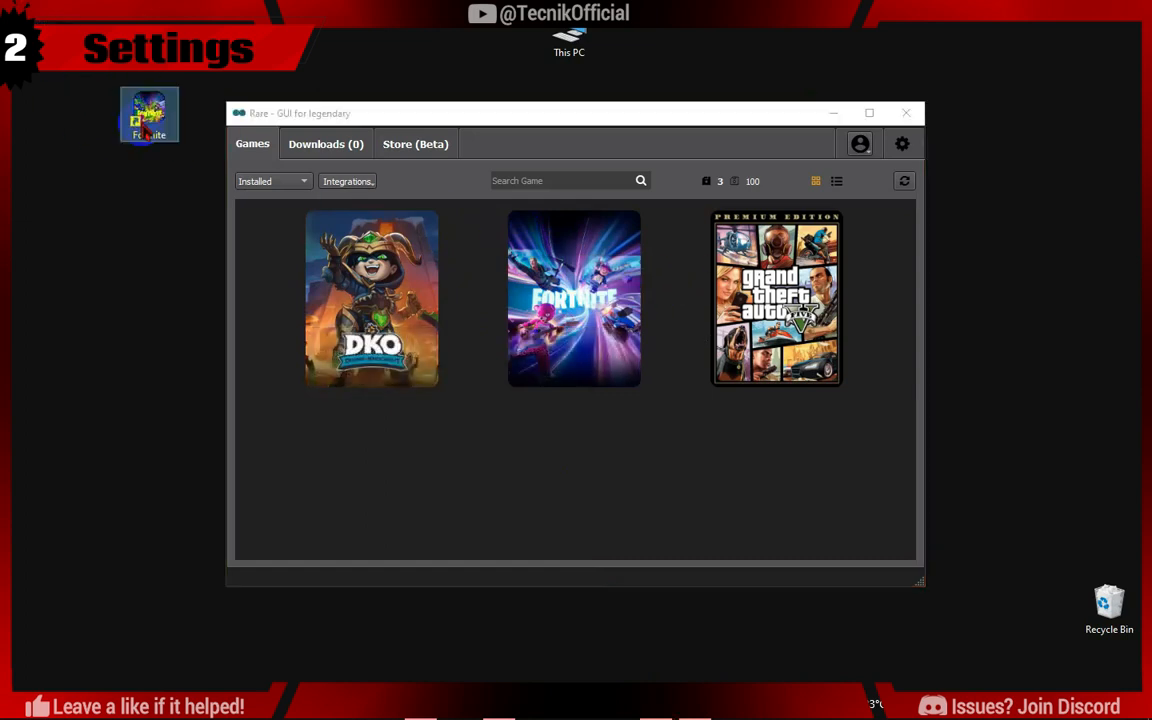
left_click(906, 112)
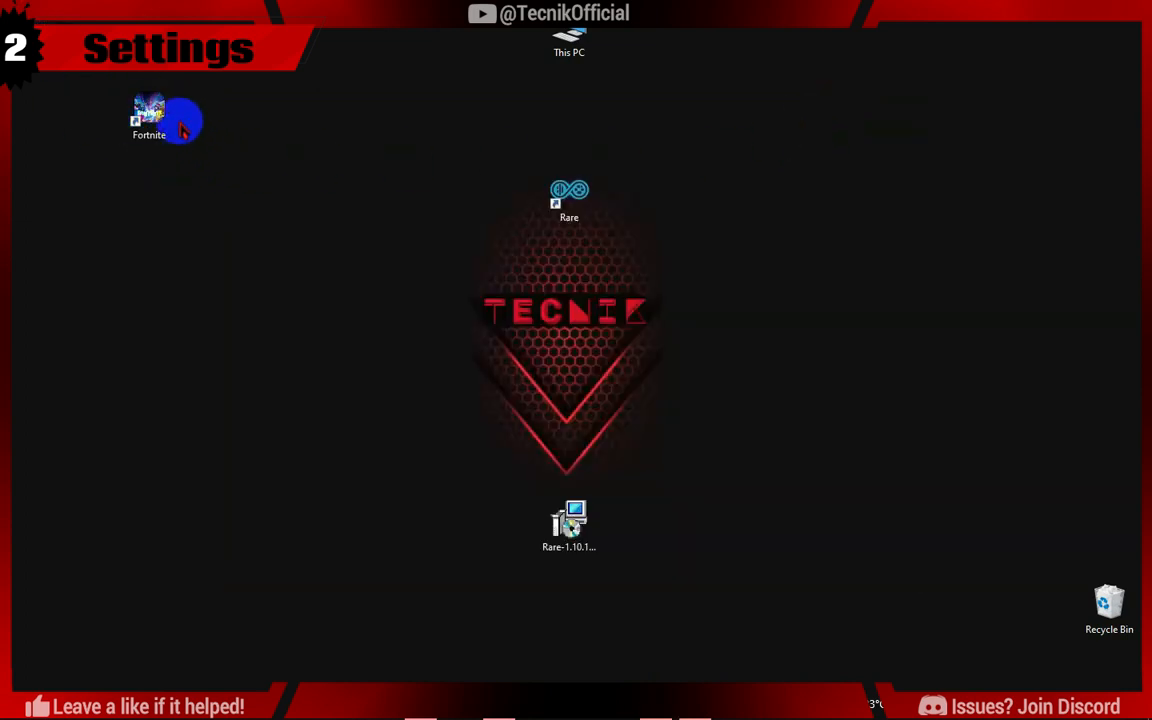
Launch Rare from the new Fortnite desktop shortcut, closing and reopening it once.
double_click(568, 200)
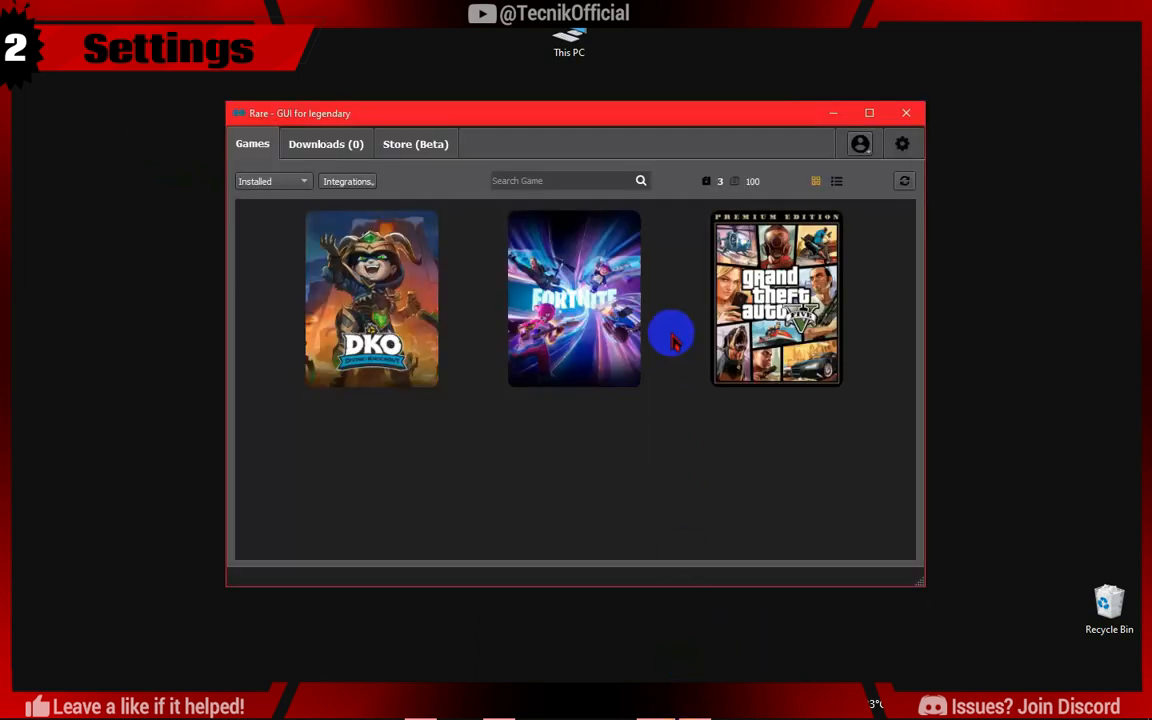
mouse_move(906, 112)
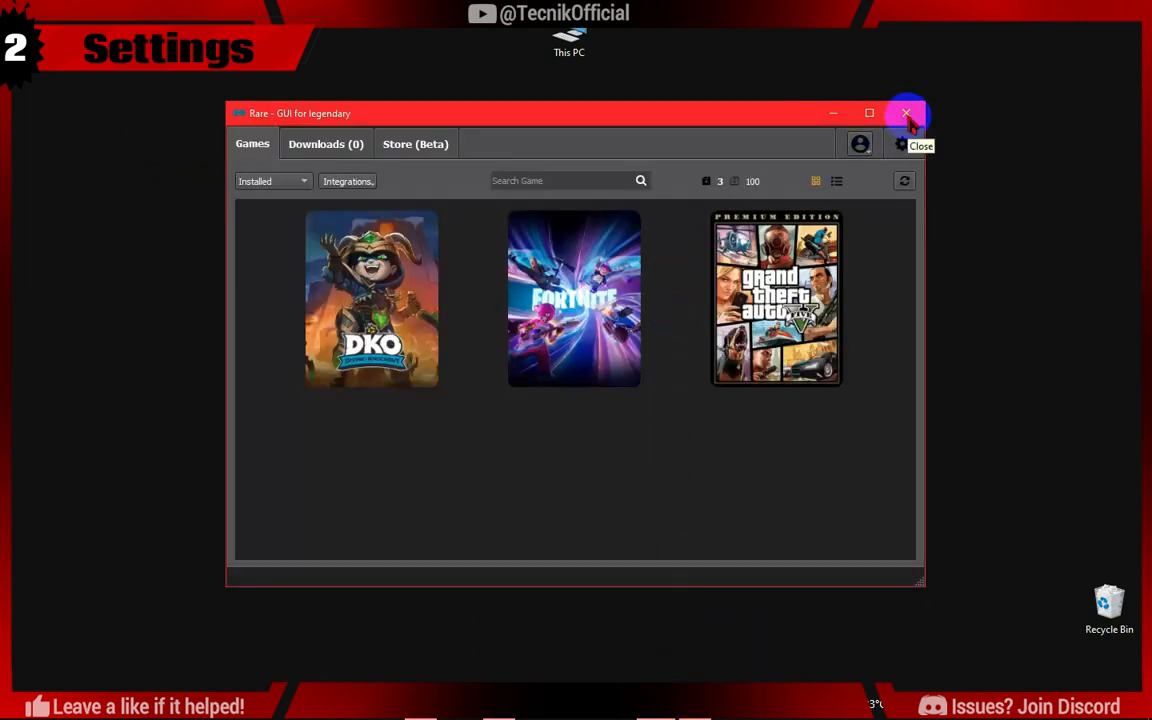
left_click(906, 112)
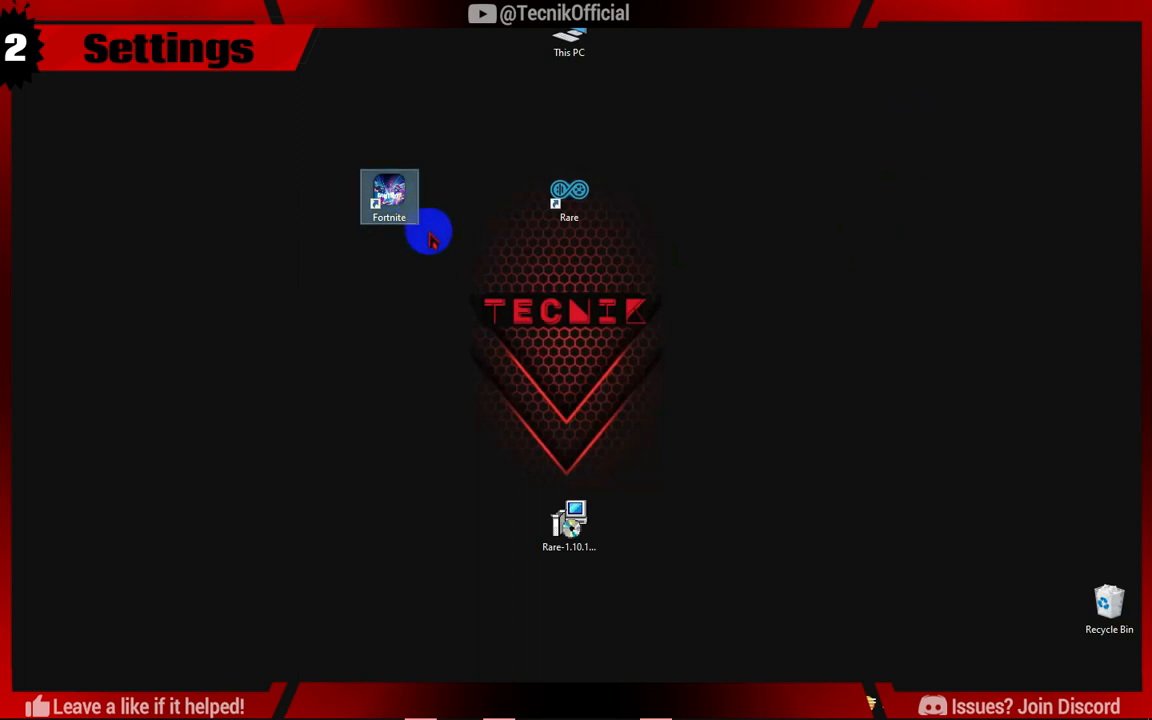
double_click(568, 198)
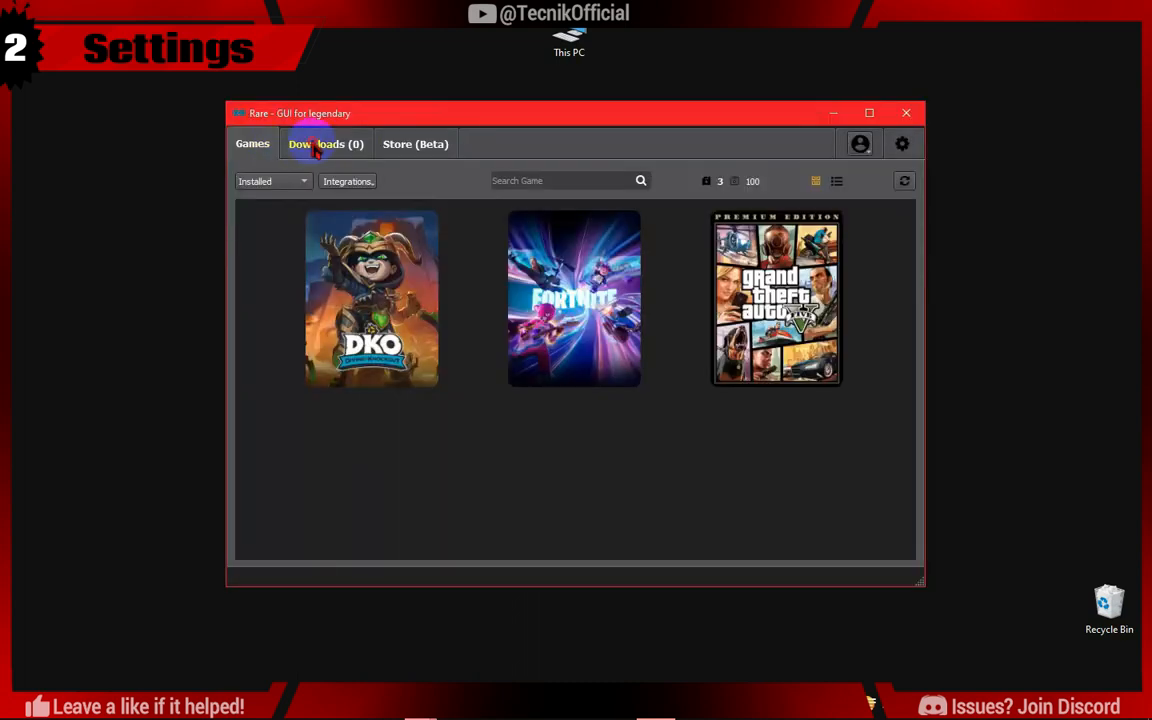
Browse the Store (Beta) free games and send Doors - Paradox to the Epic Games Store to buy.
left_click(416, 144)
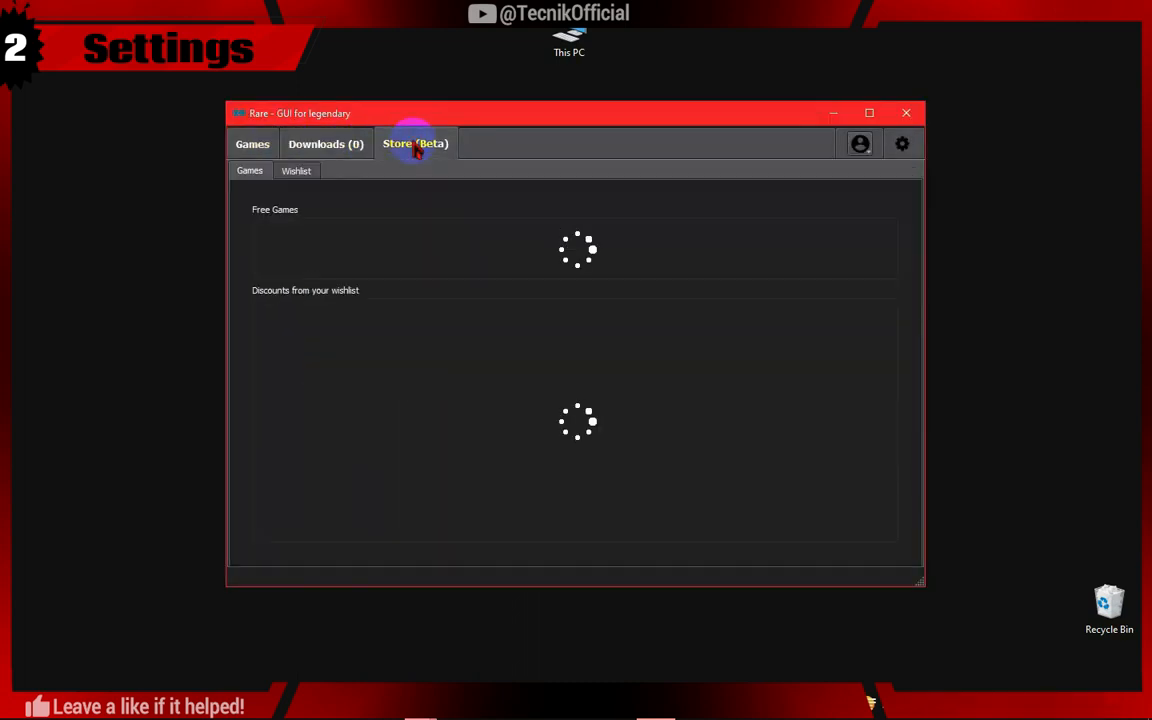
left_click(416, 144)
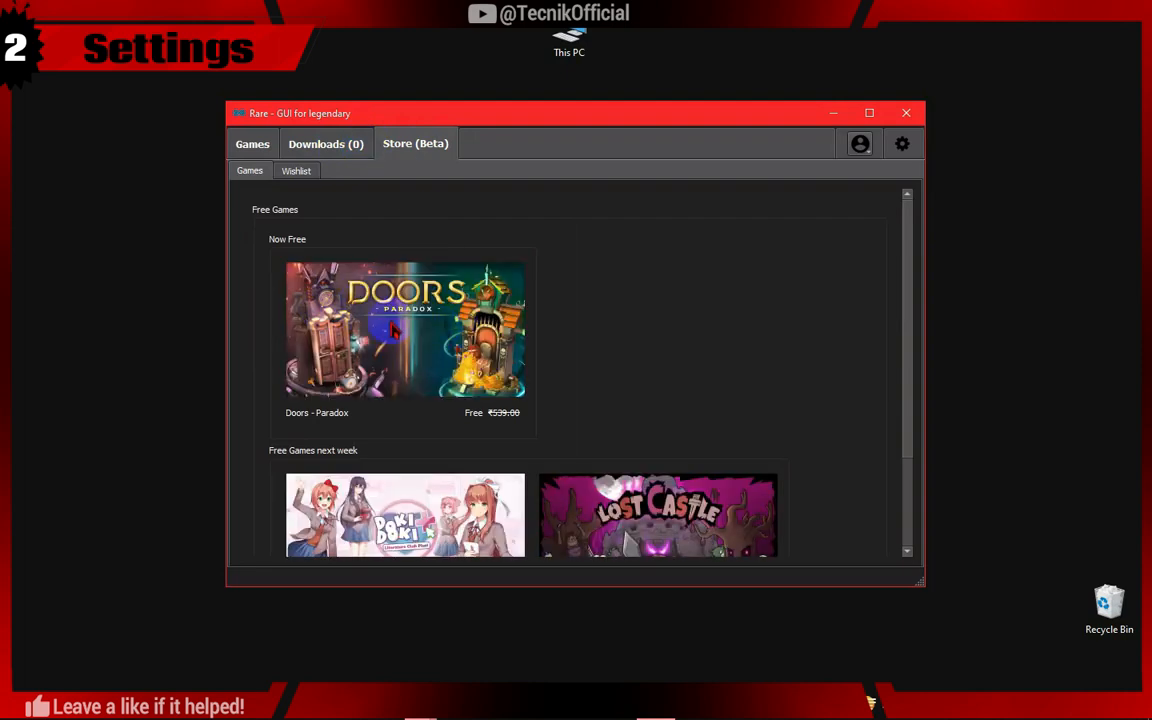
left_click(404, 330)
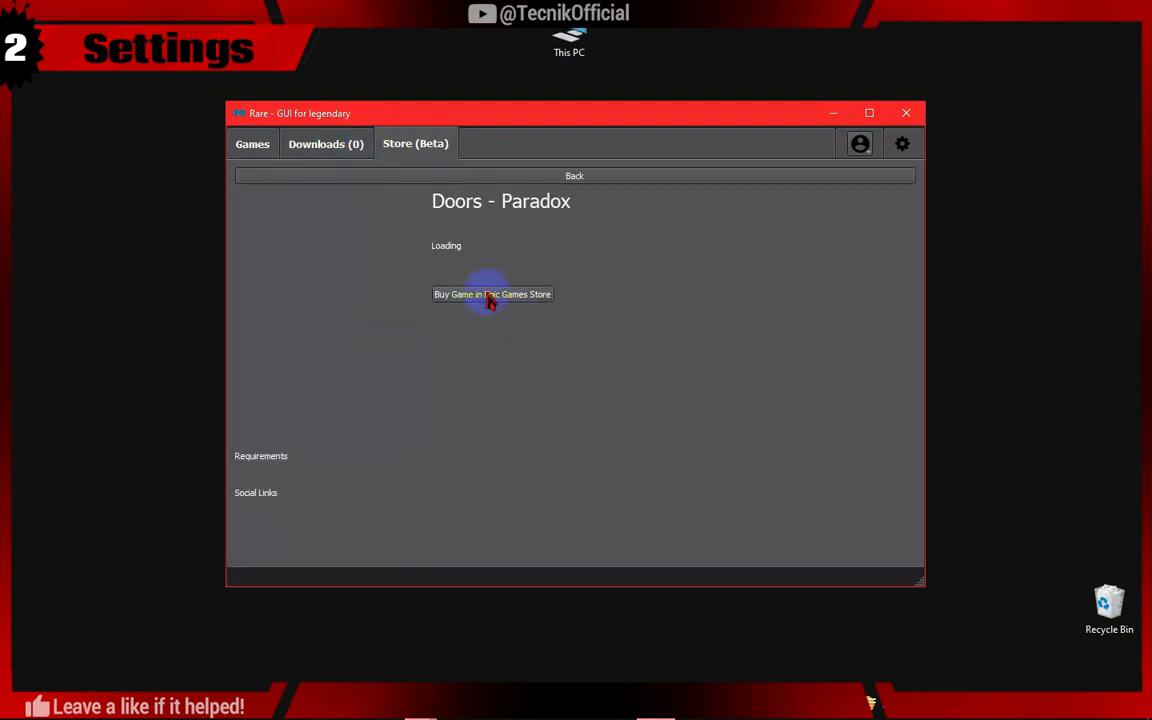
left_click(492, 294)
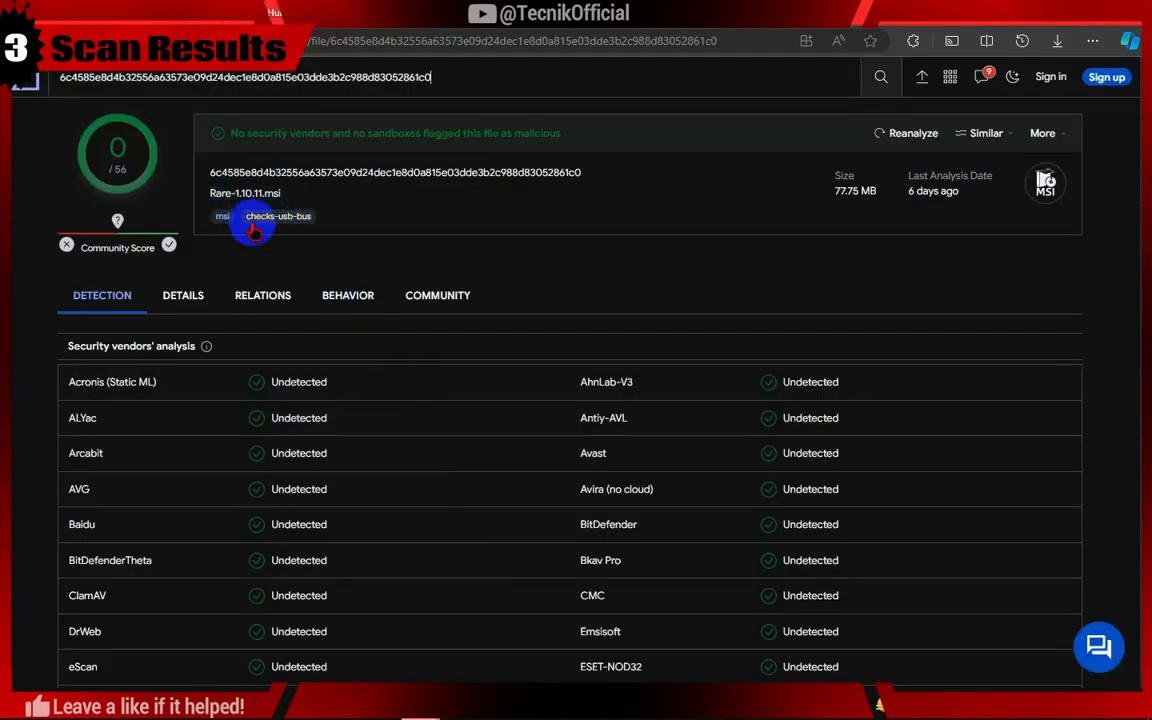
mouse_move(1056, 270)
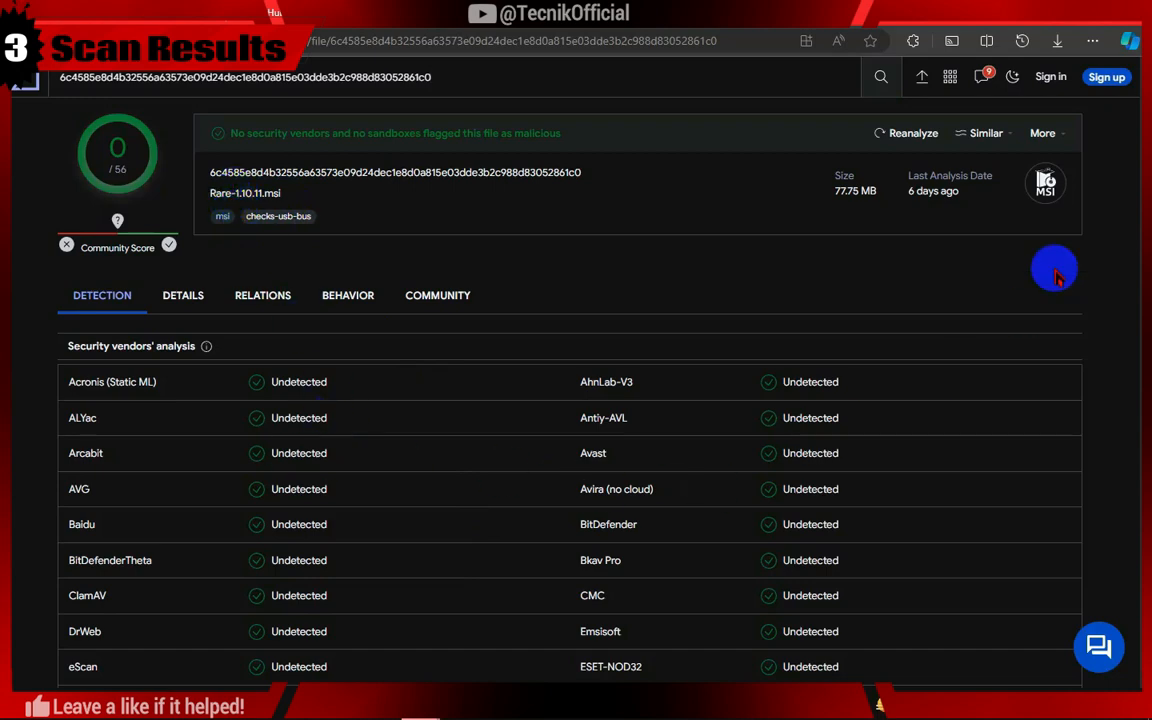
scroll("down", 3)
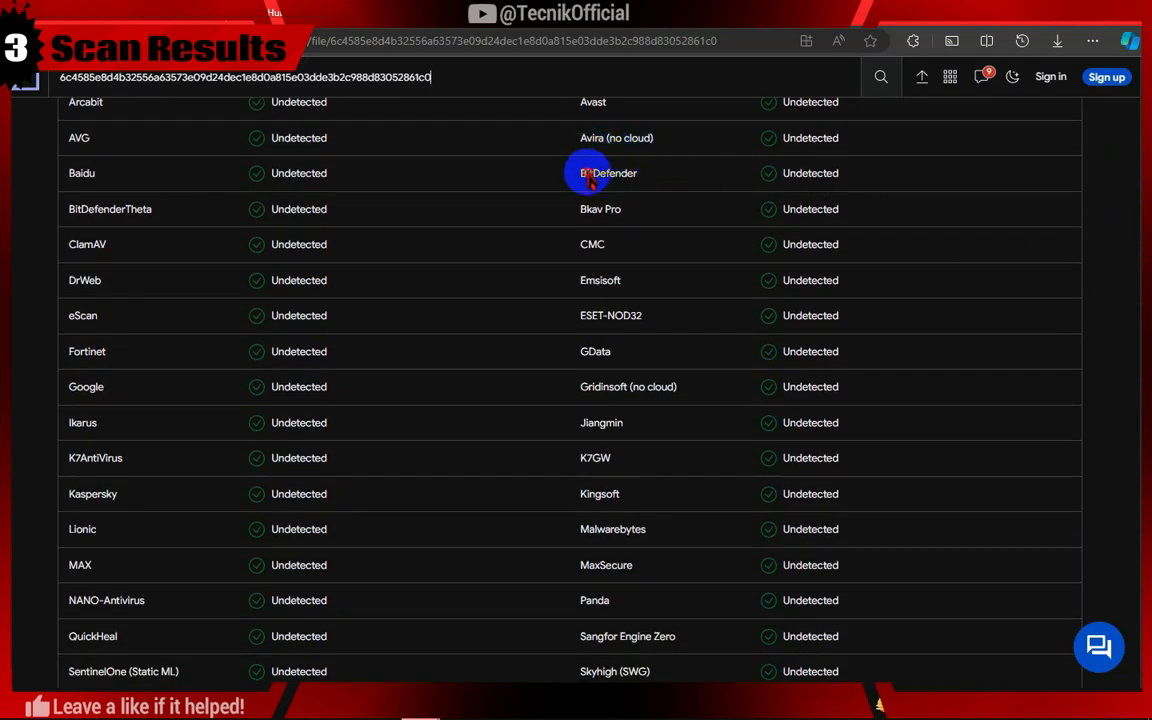
mouse_move(600, 564)
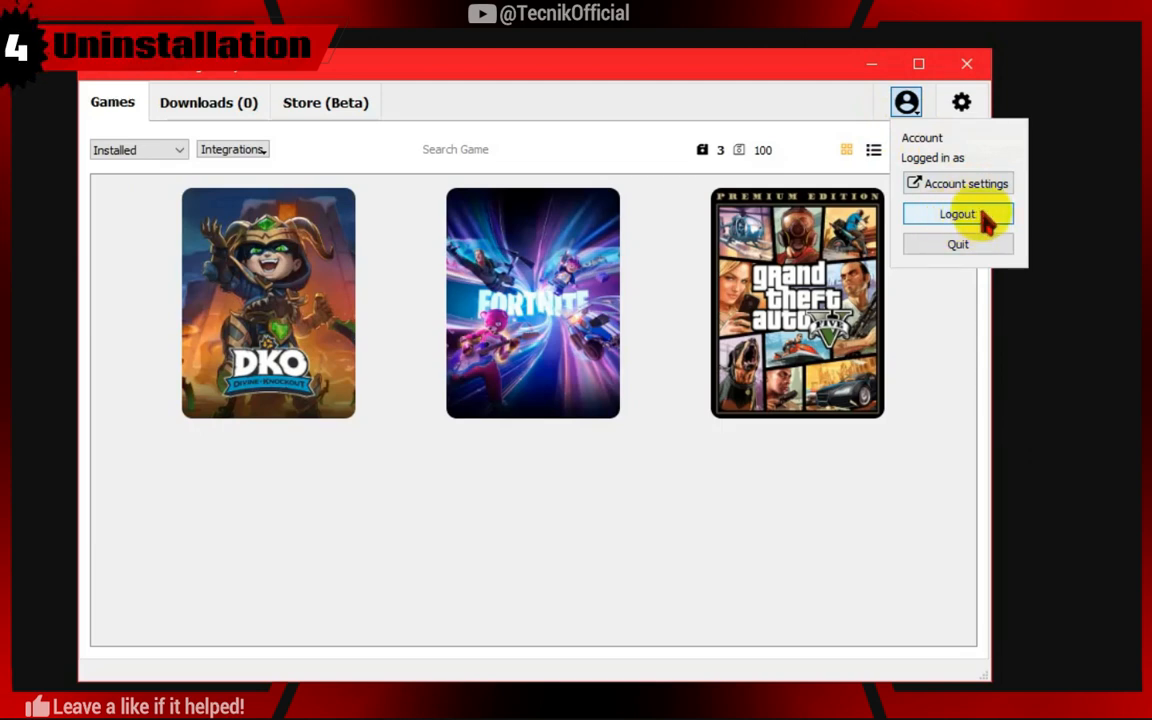
Log out of the Epic account and confirm with Yes.
left_click(956, 212)
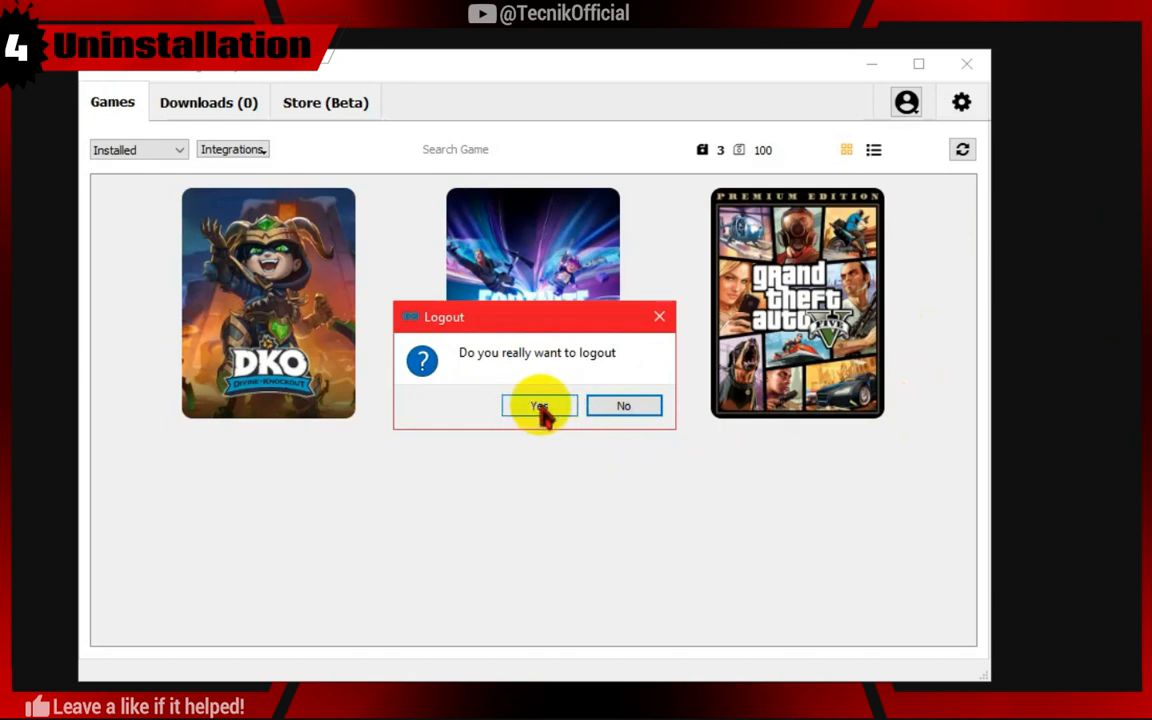
left_click(538, 404)
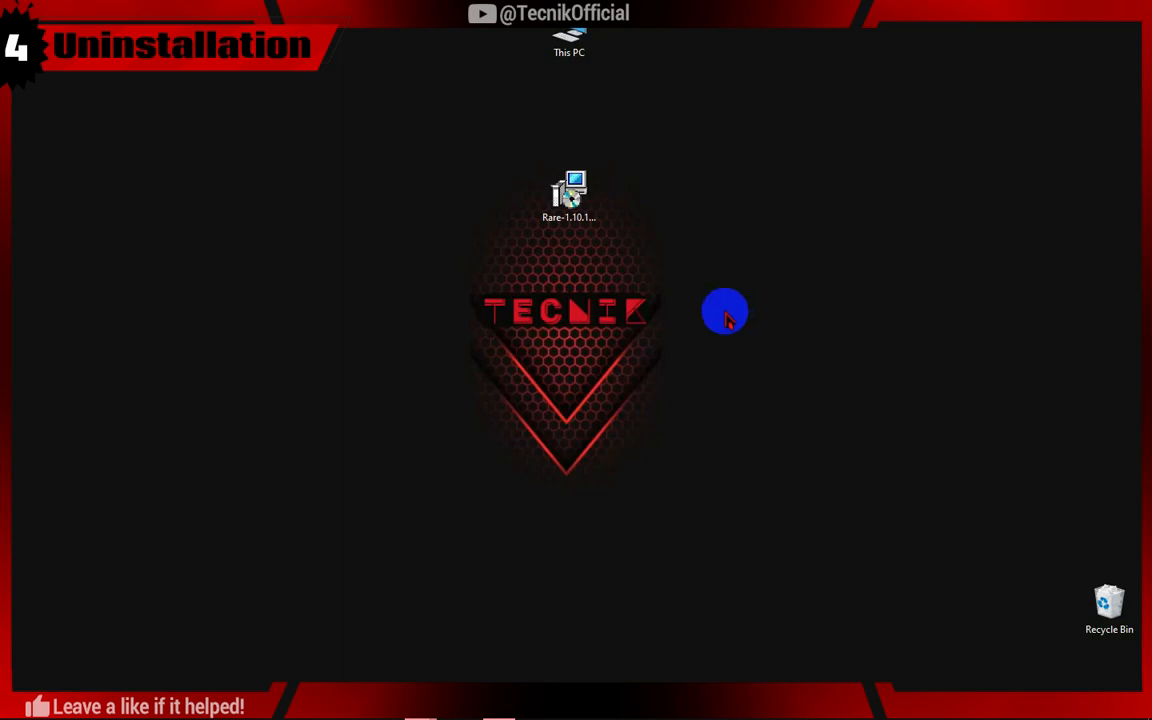
Run the Rare .msi installer from the desktop to begin uninstalling.
left_click(568, 196)
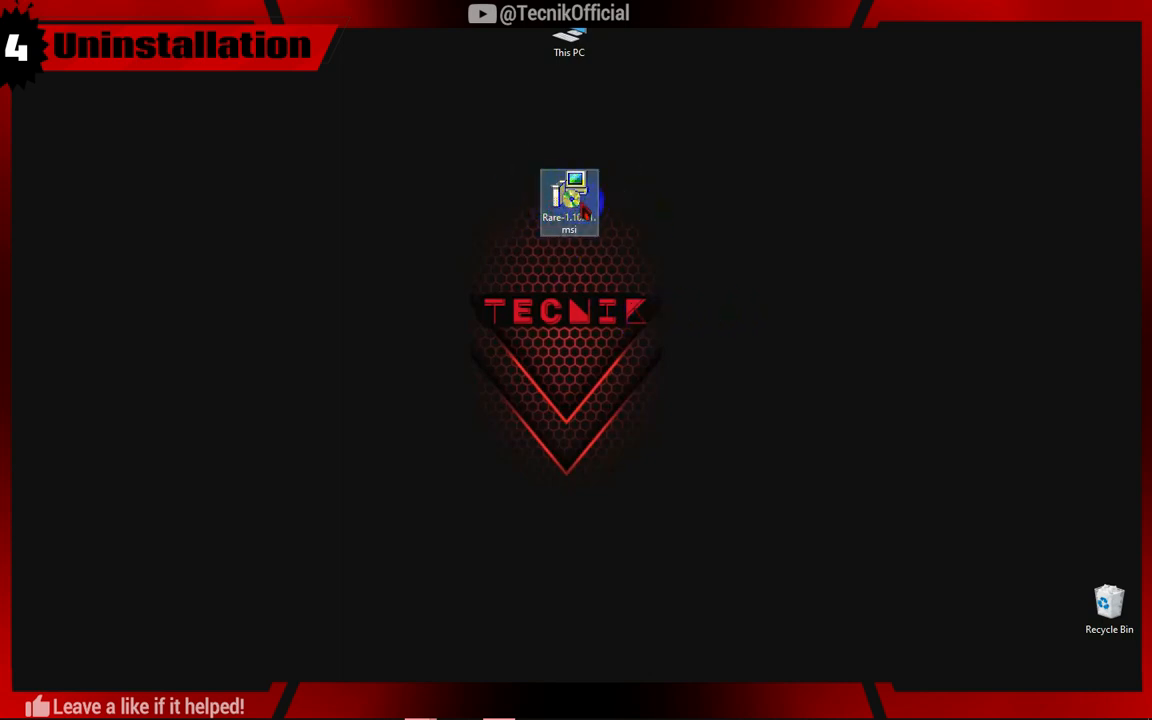
double_click(568, 202)
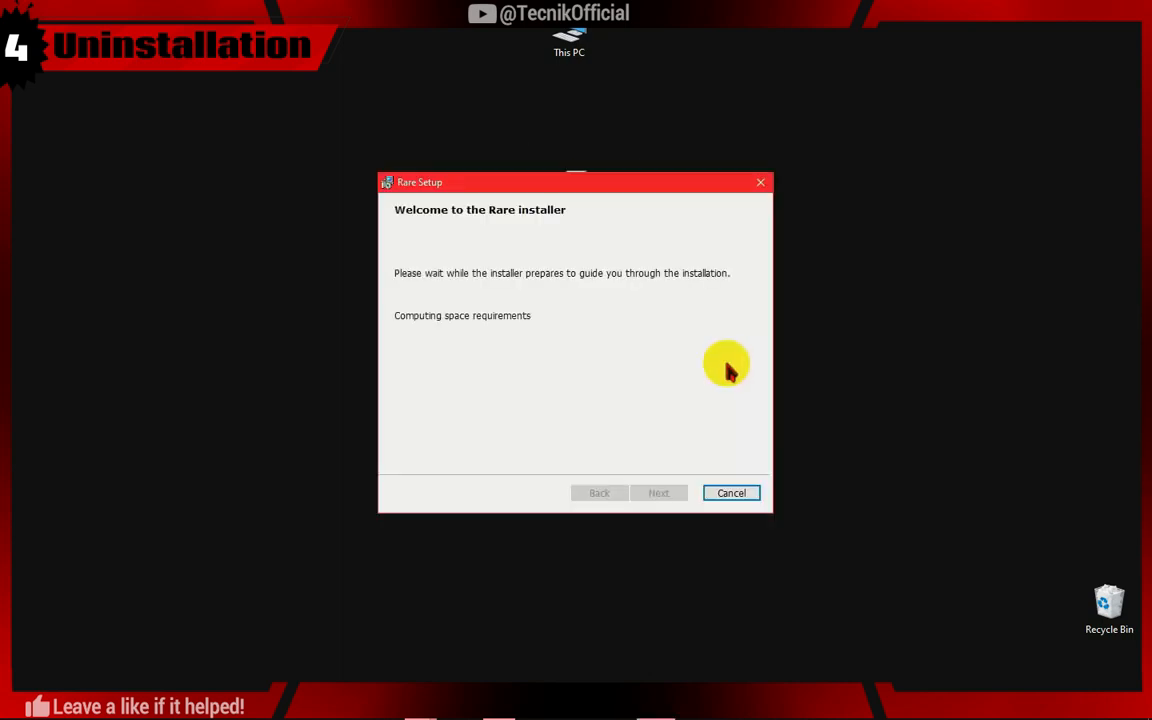
mouse_move(724, 362)
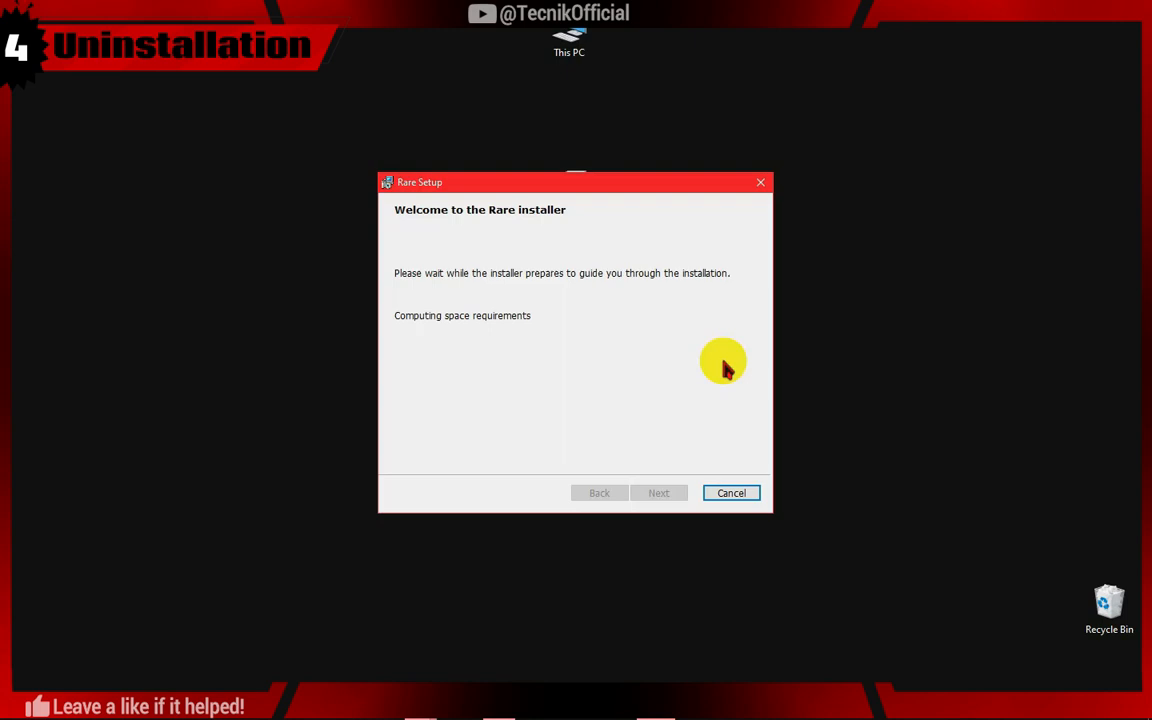